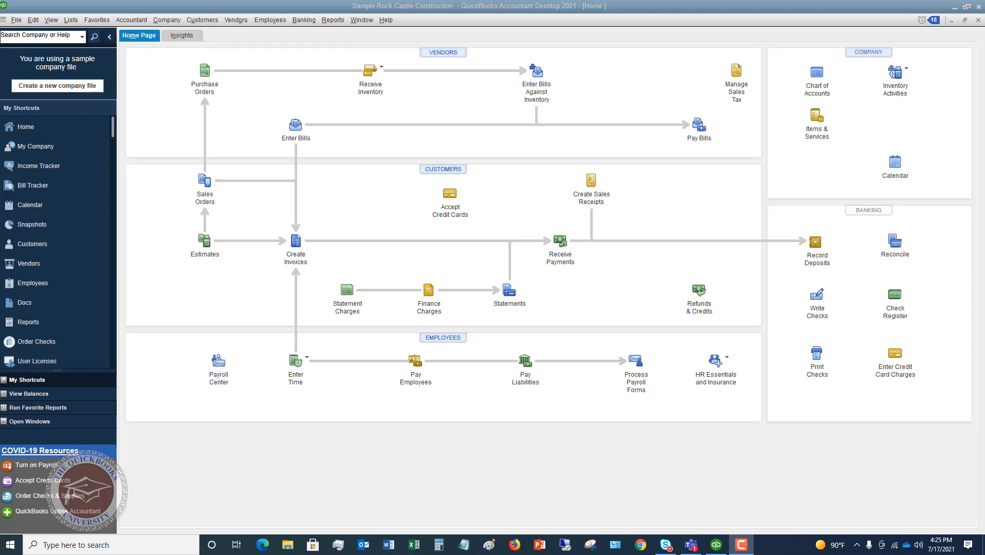
{"action": "mouse_move", "coordinate": [25, 303]}
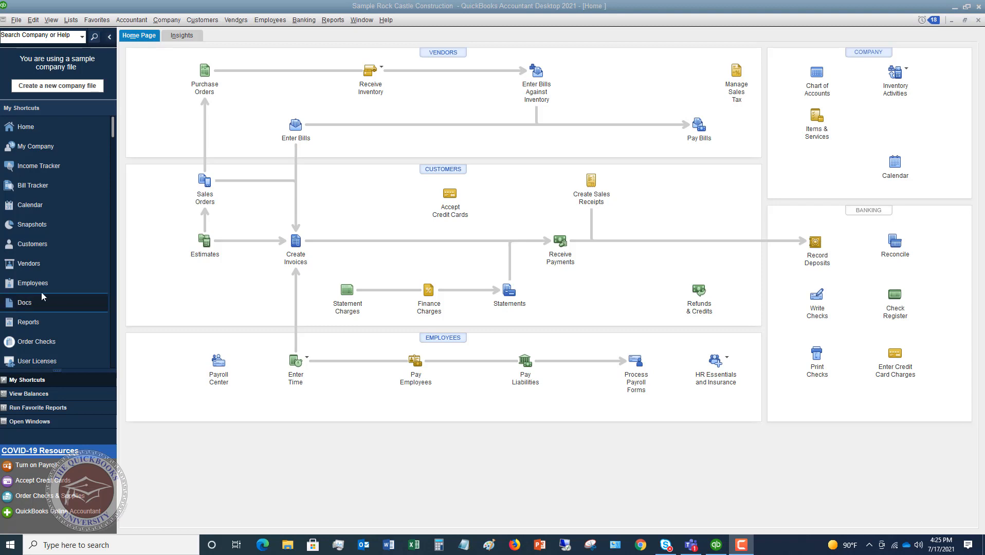
{"action": "mouse_move", "coordinate": [148, 261]}
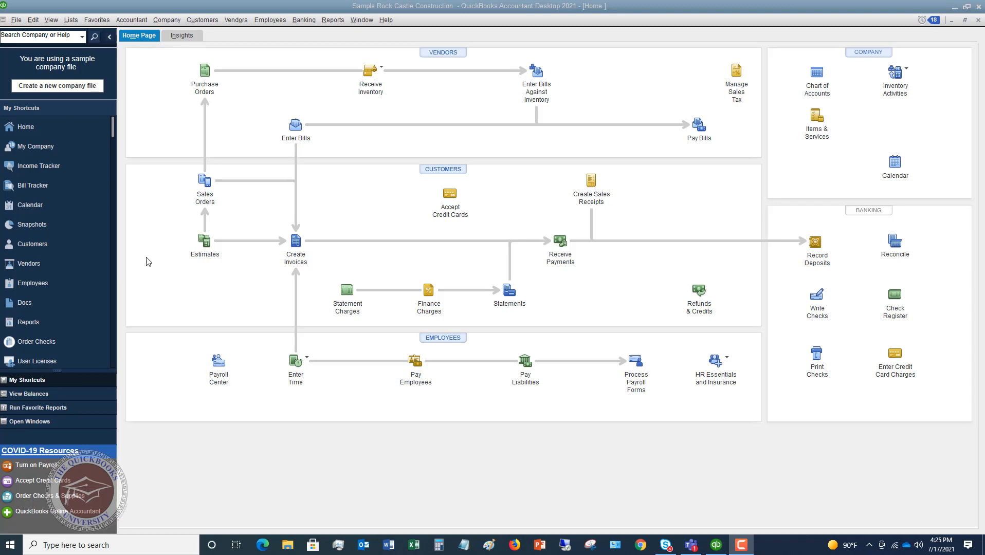
{"action": "mouse_move", "coordinate": [221, 144]}
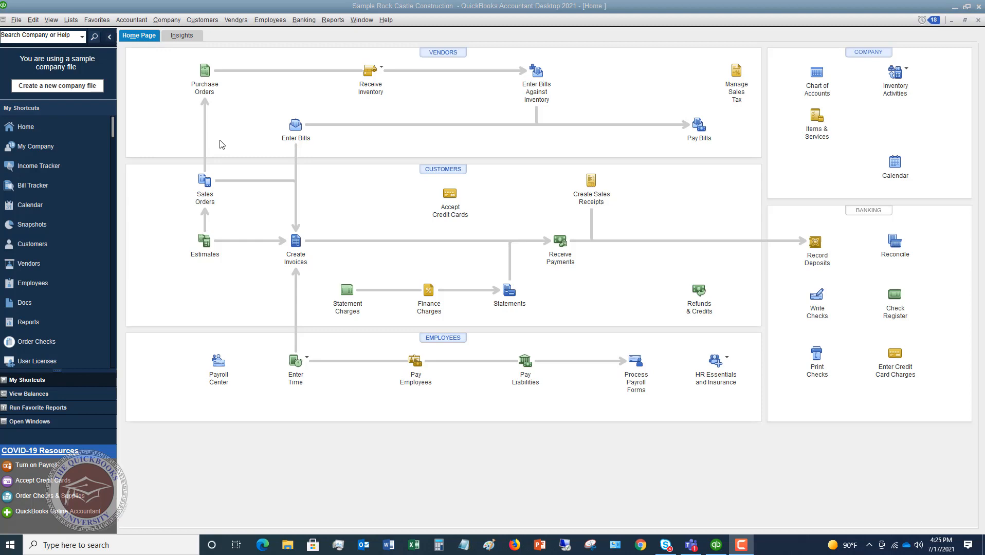
Start a new check in Write Checks for 10100 · Checking and mark it Print Later.
{"action": "left_click", "coordinate": [305, 19]}
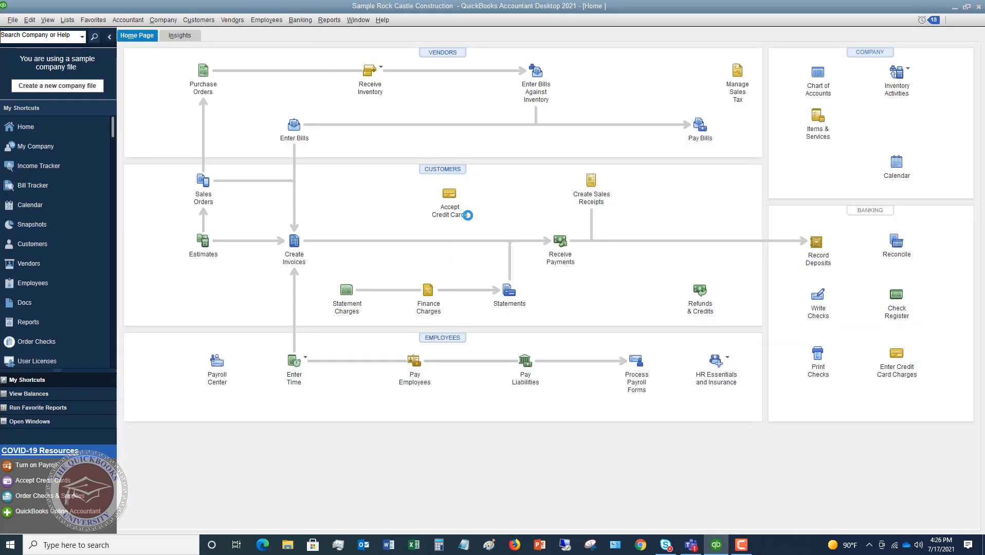
{"action": "left_click", "coordinate": [817, 295]}
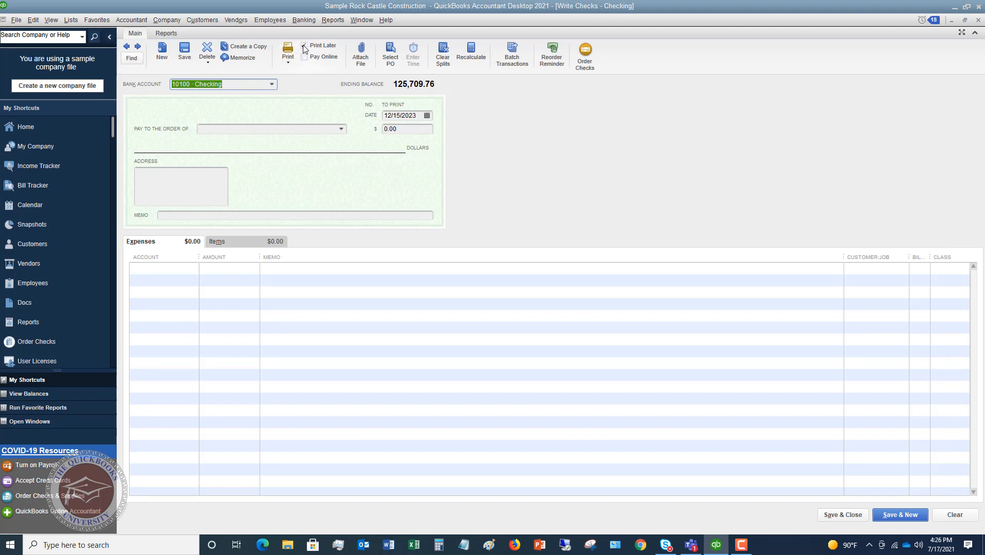
{"action": "left_click", "coordinate": [304, 44]}
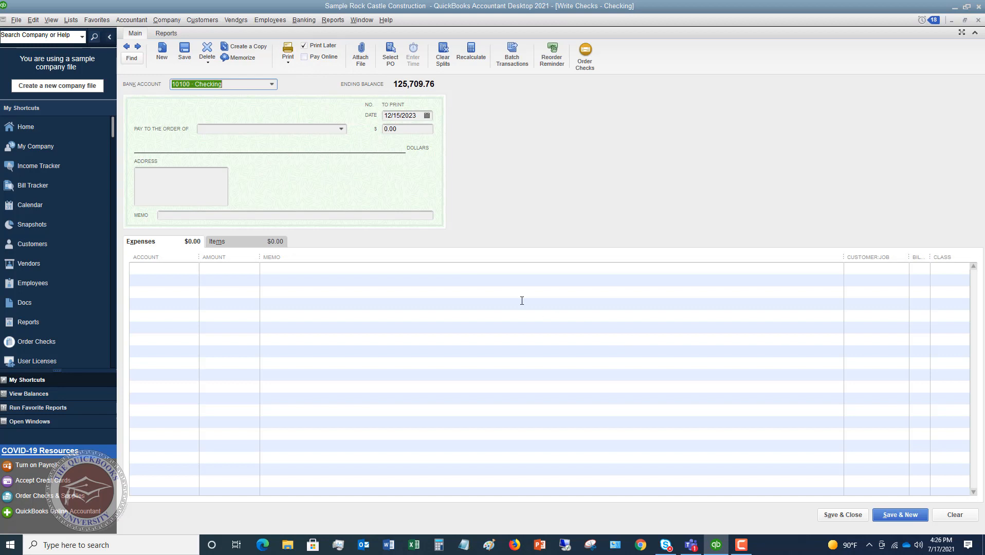
{"action": "mouse_move", "coordinate": [438, 160]}
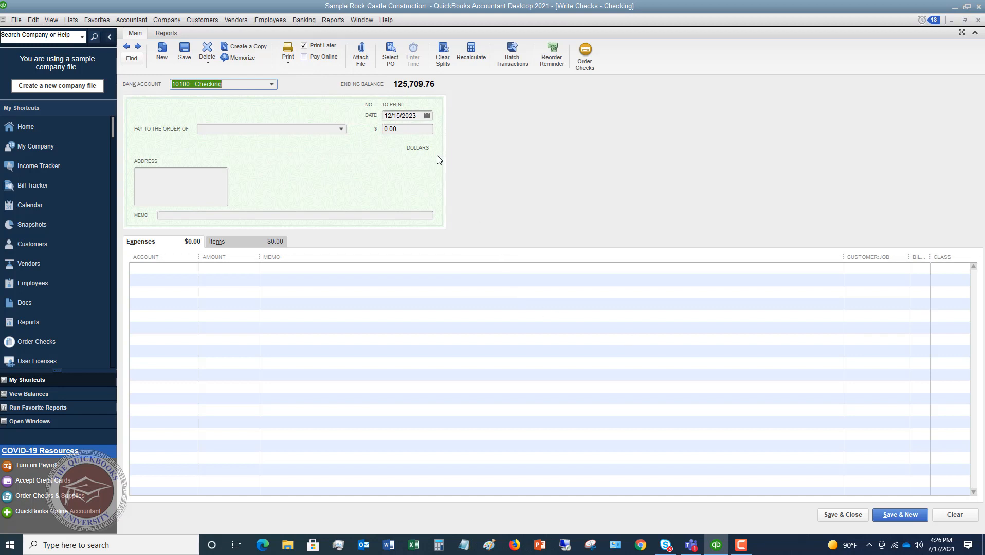
{"action": "mouse_move", "coordinate": [305, 49]}
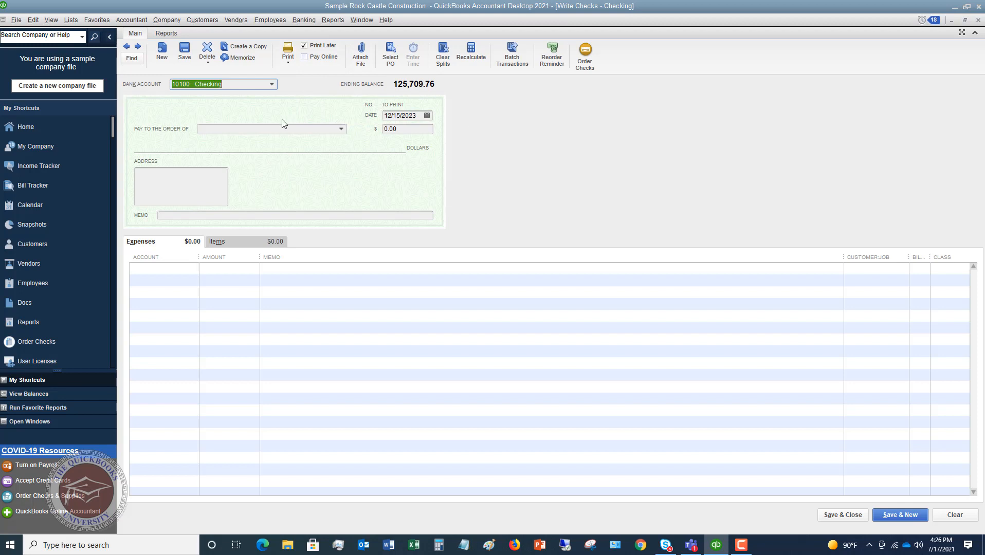
In Pay Bills, select the Hopkins Construction Rentals, Middlefield Drywall and Lew Plumbing bills for payment.
{"action": "left_click", "coordinate": [235, 19]}
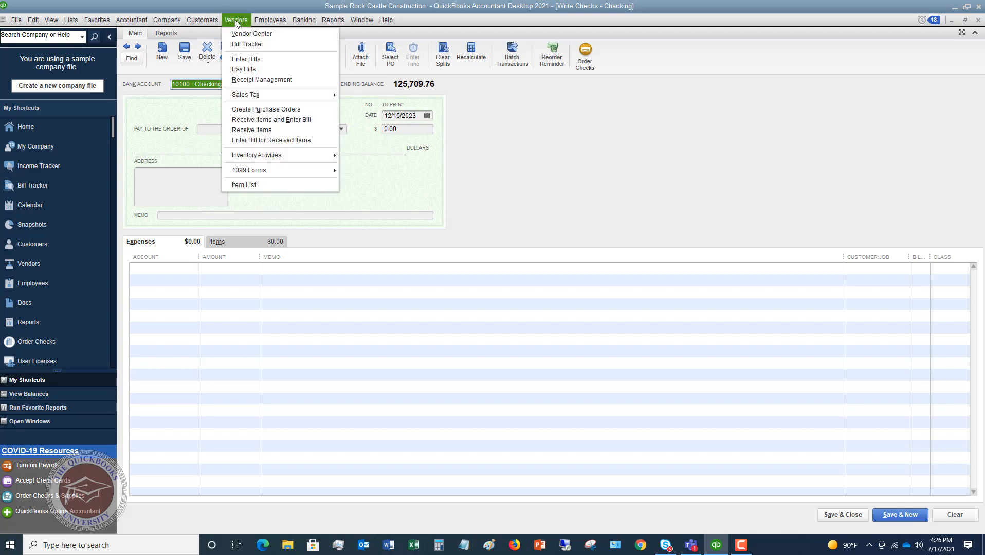
{"action": "left_click", "coordinate": [243, 69]}
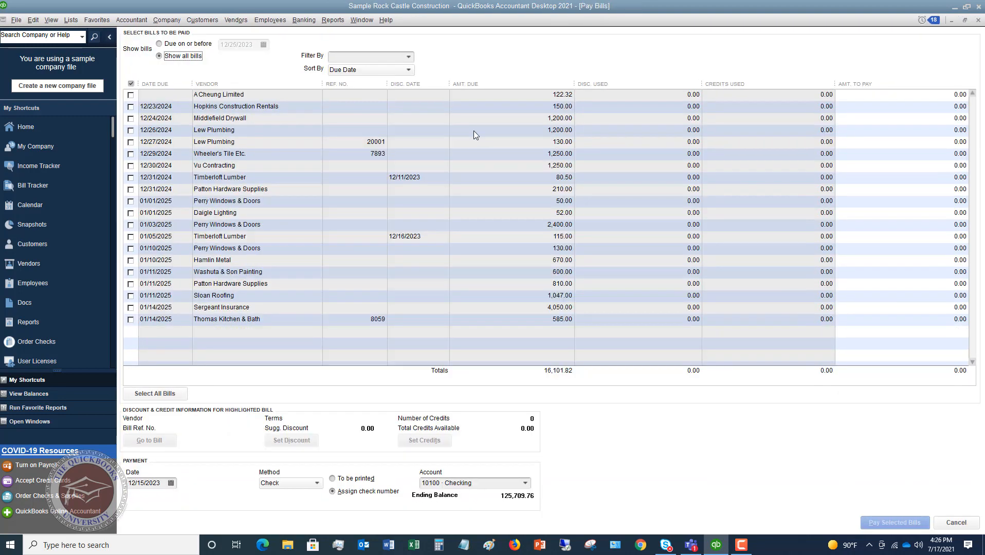
{"action": "left_click", "coordinate": [132, 106]}
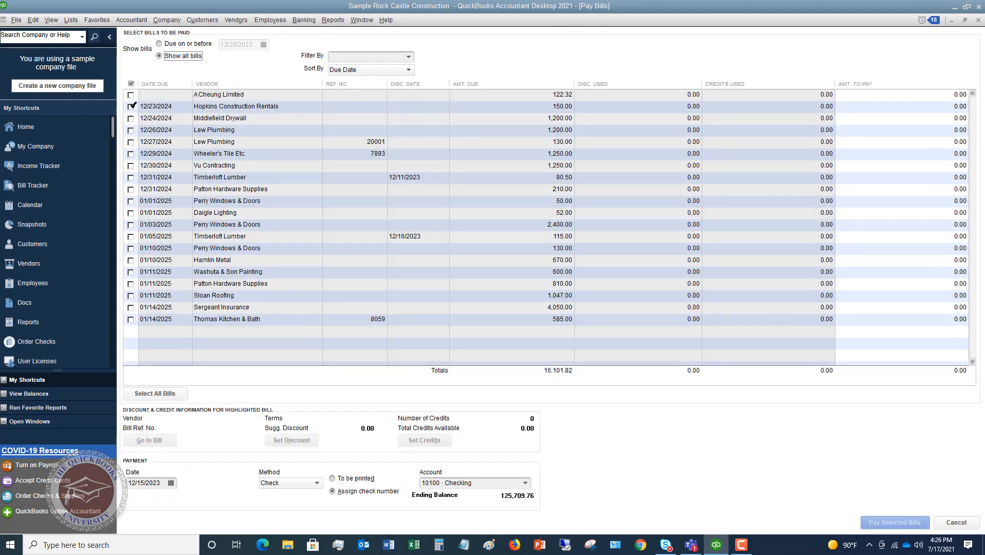
{"action": "left_click", "coordinate": [130, 118]}
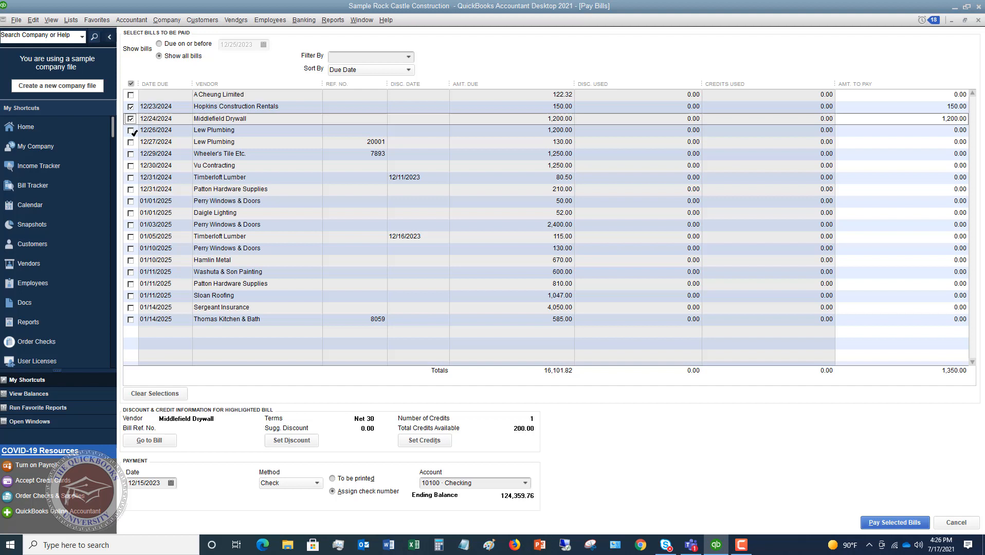
{"action": "left_click", "coordinate": [130, 142]}
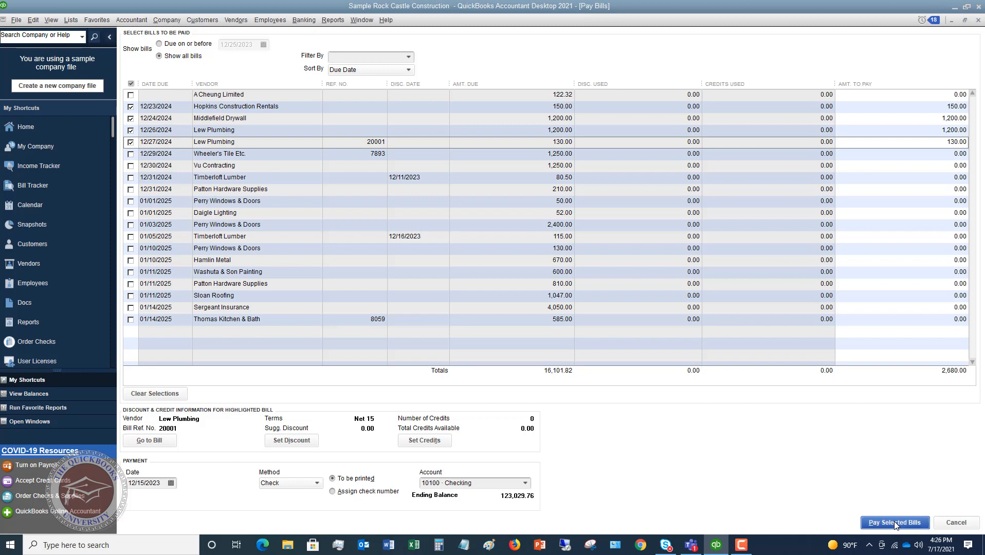
Pay the four selected bills (2,680.00) and dismiss the Payment Summary.
{"action": "left_click", "coordinate": [894, 523]}
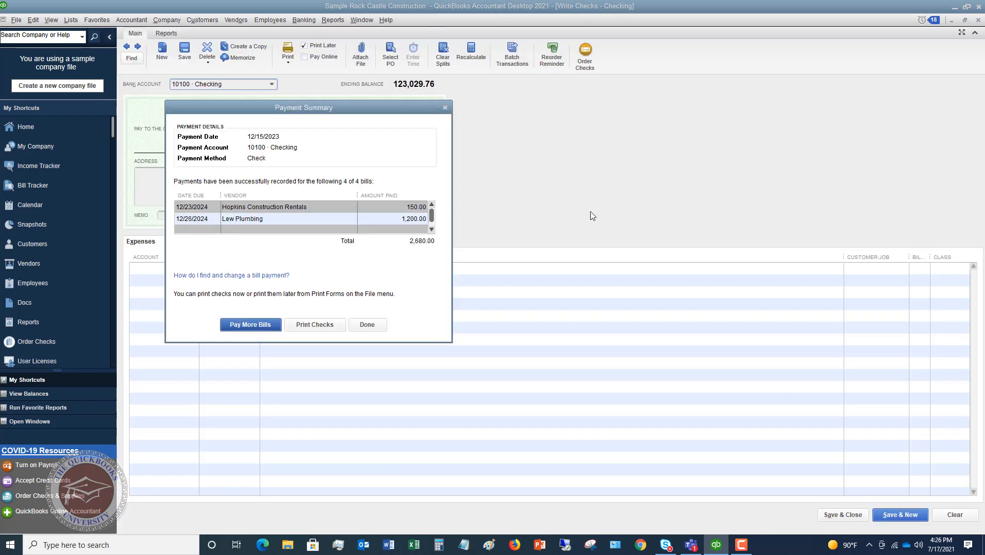
{"action": "mouse_move", "coordinate": [316, 286]}
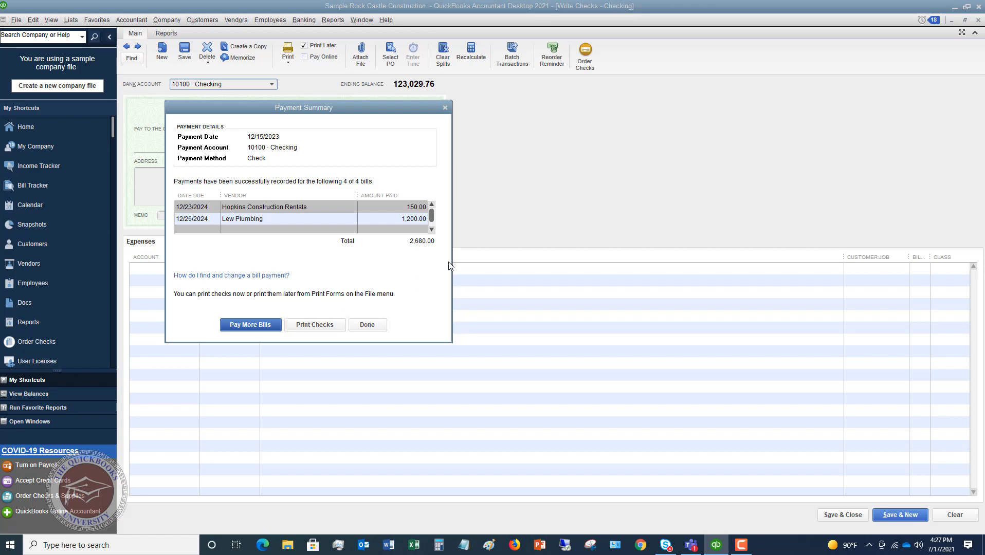
{"action": "mouse_move", "coordinate": [336, 259]}
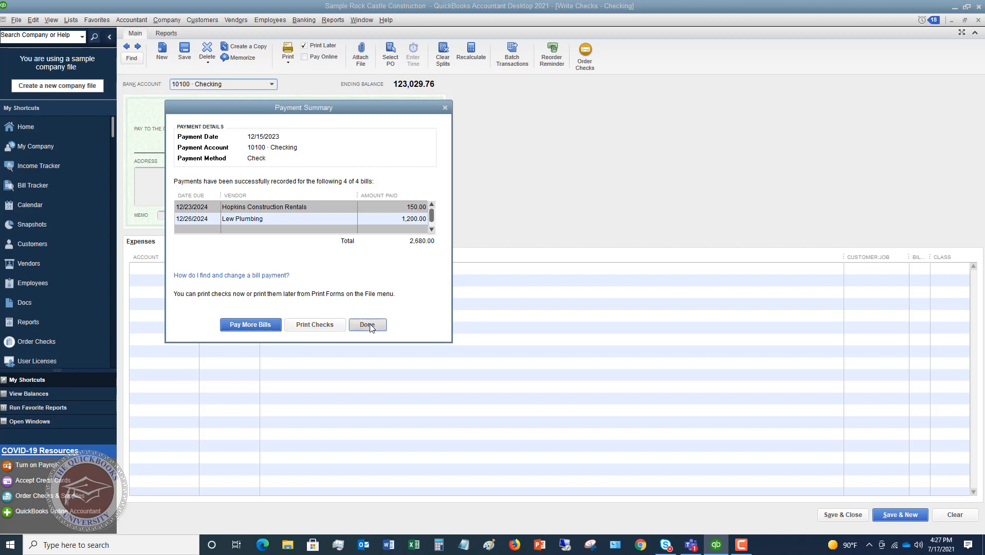
{"action": "left_click", "coordinate": [367, 325]}
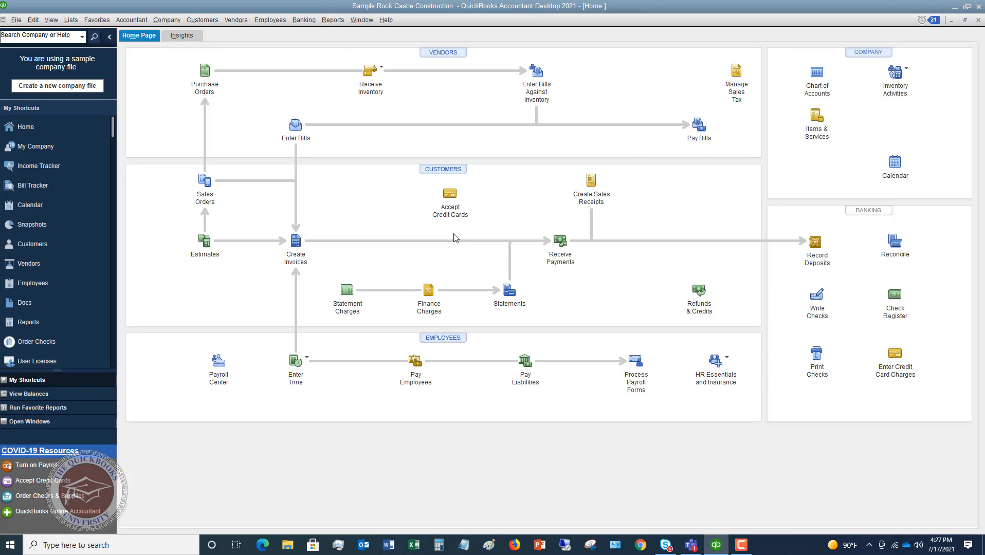
{"action": "mouse_move", "coordinate": [489, 243]}
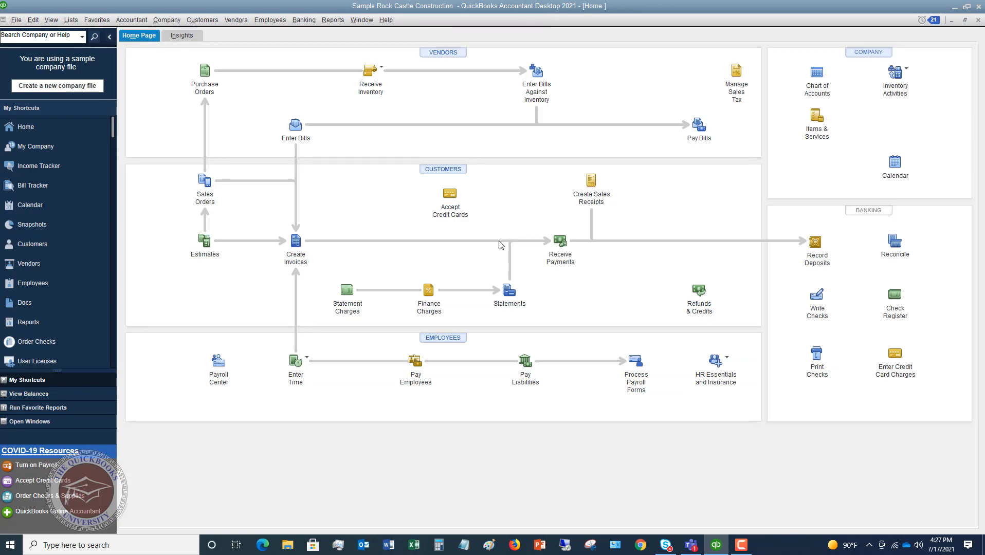
{"action": "mouse_move", "coordinate": [281, 107]}
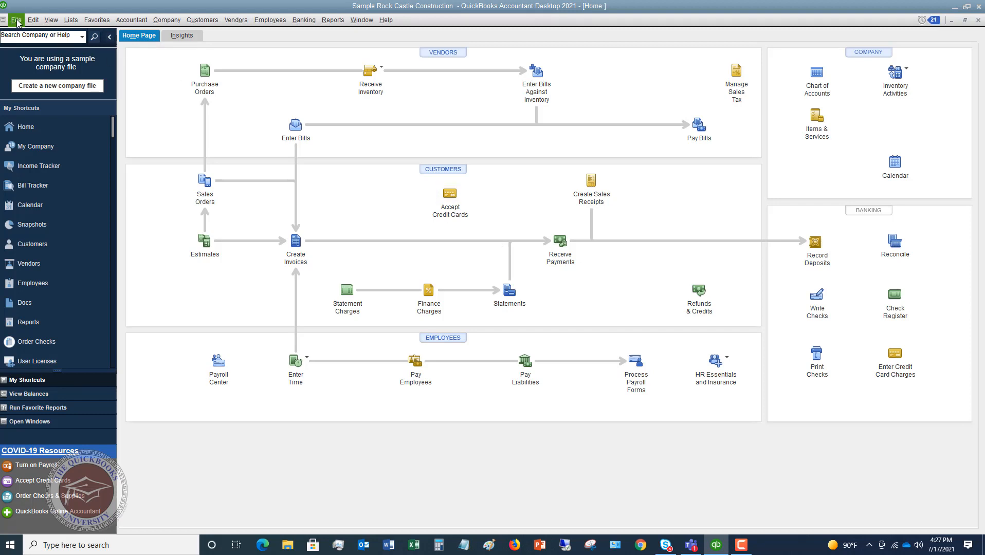
Bring up Printer Setup from the File menu.
{"action": "left_click", "coordinate": [15, 20]}
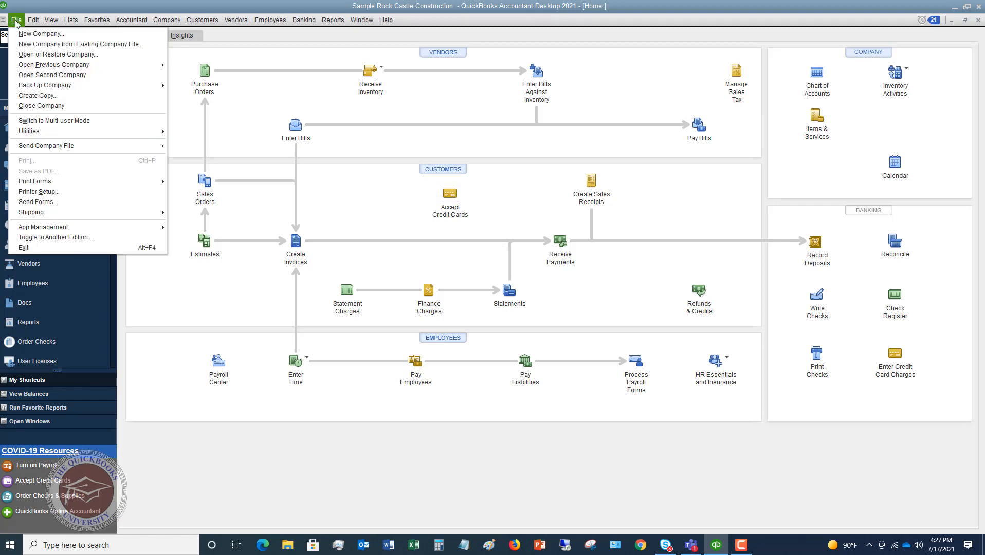
{"action": "mouse_move", "coordinate": [60, 191]}
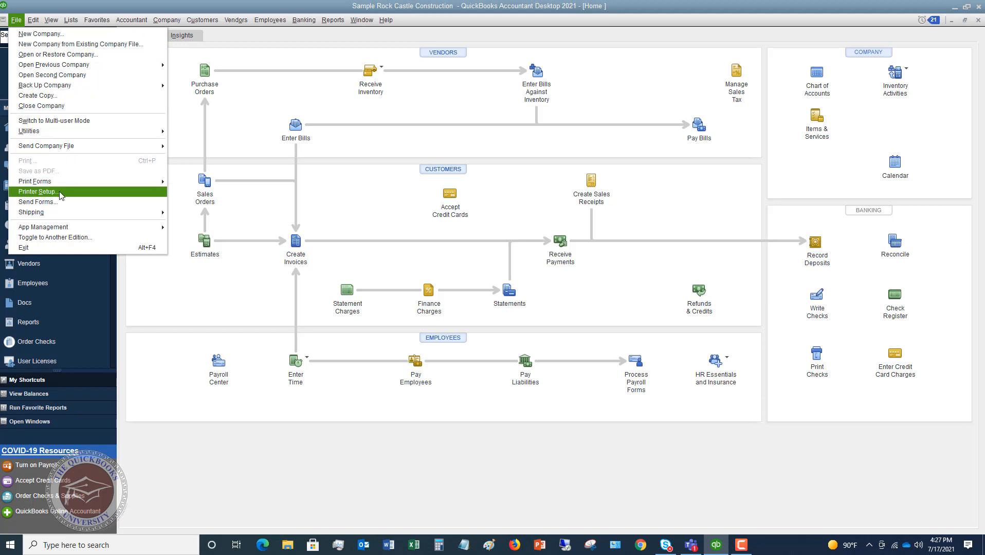
{"action": "left_click", "coordinate": [37, 191]}
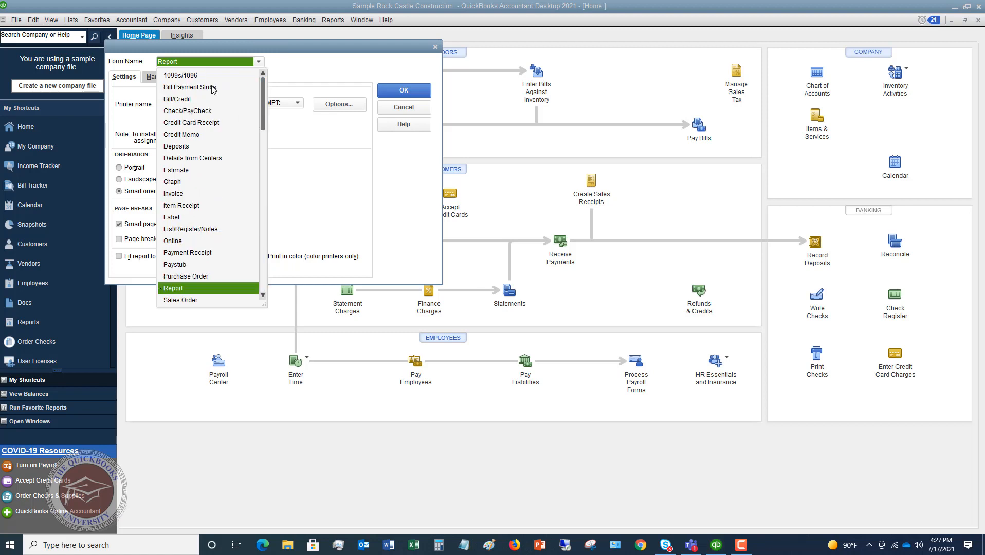
{"action": "mouse_move", "coordinate": [180, 114]}
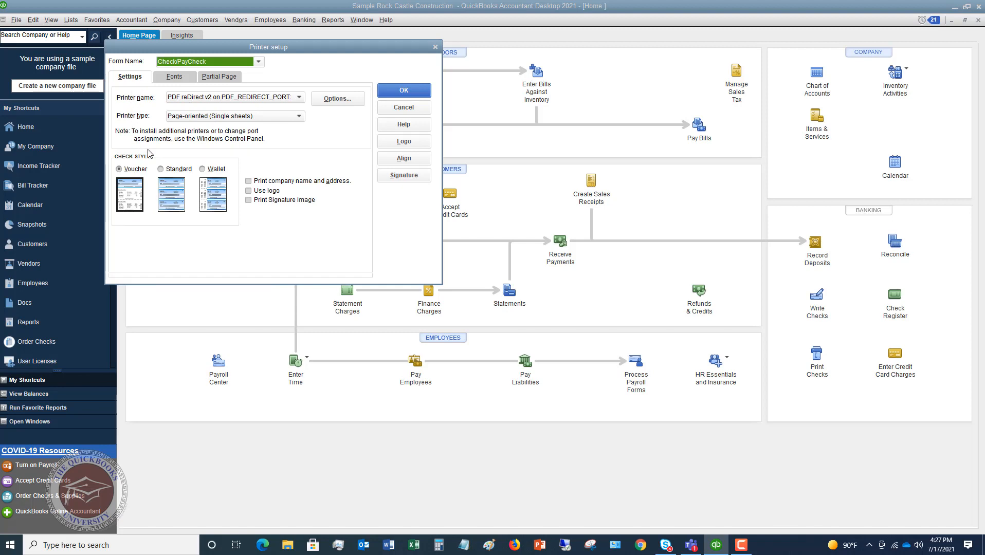
{"action": "mouse_move", "coordinate": [148, 145]}
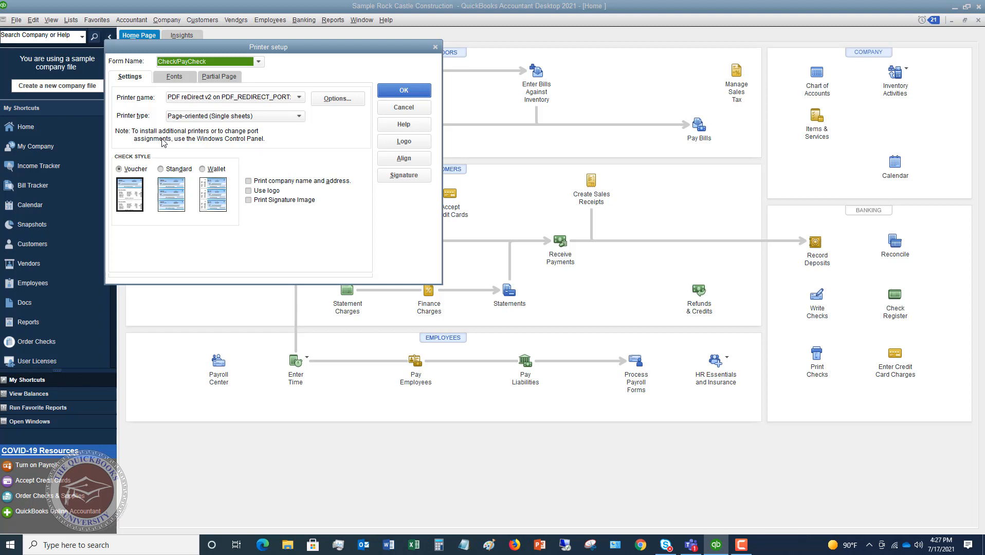
{"action": "mouse_move", "coordinate": [162, 146]}
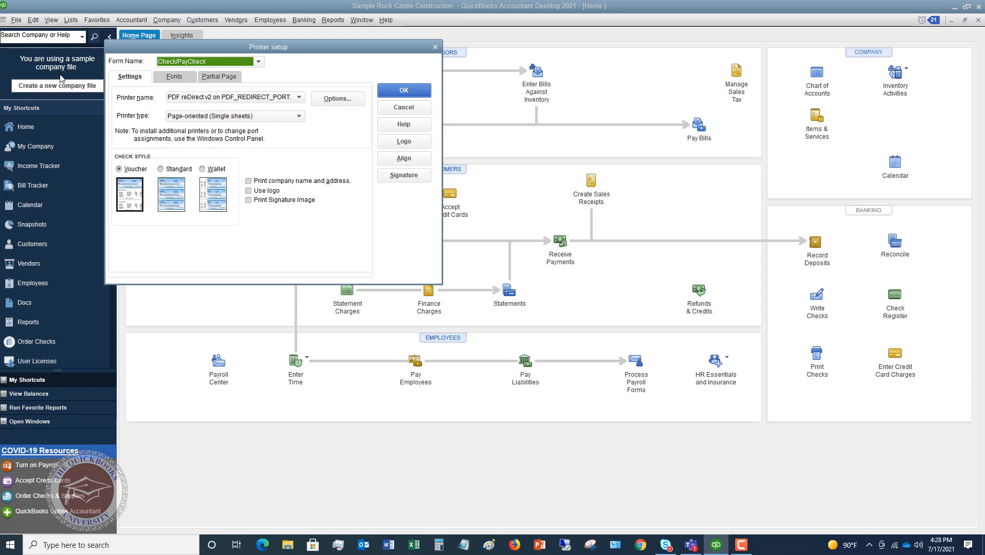
{"action": "mouse_move", "coordinate": [62, 125]}
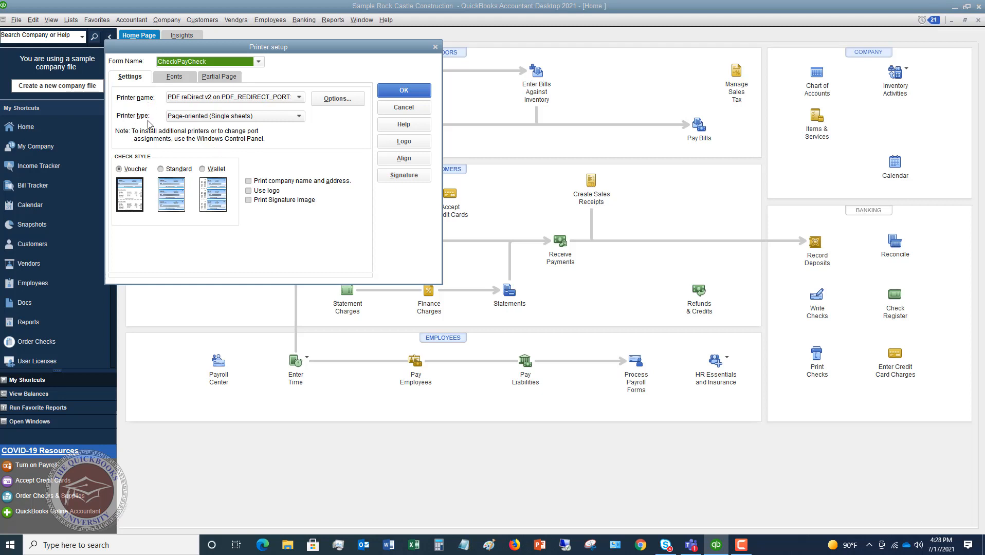
{"action": "mouse_move", "coordinate": [217, 145]}
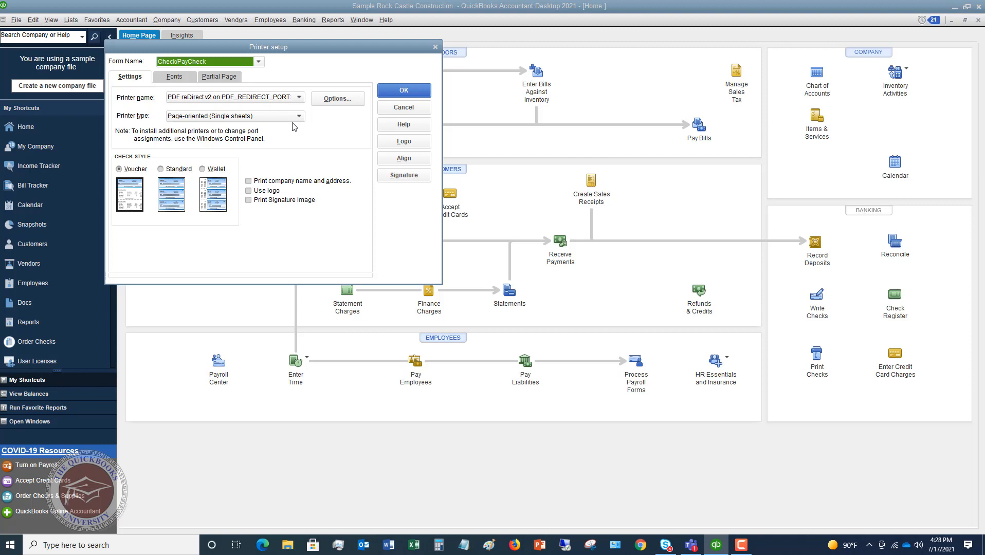
{"action": "mouse_move", "coordinate": [226, 155]}
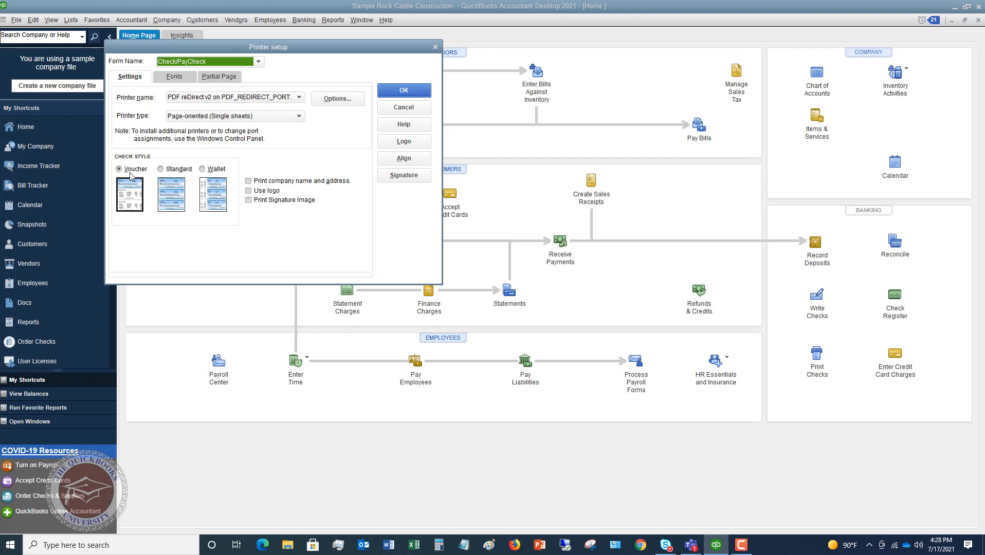
{"action": "mouse_move", "coordinate": [131, 177]}
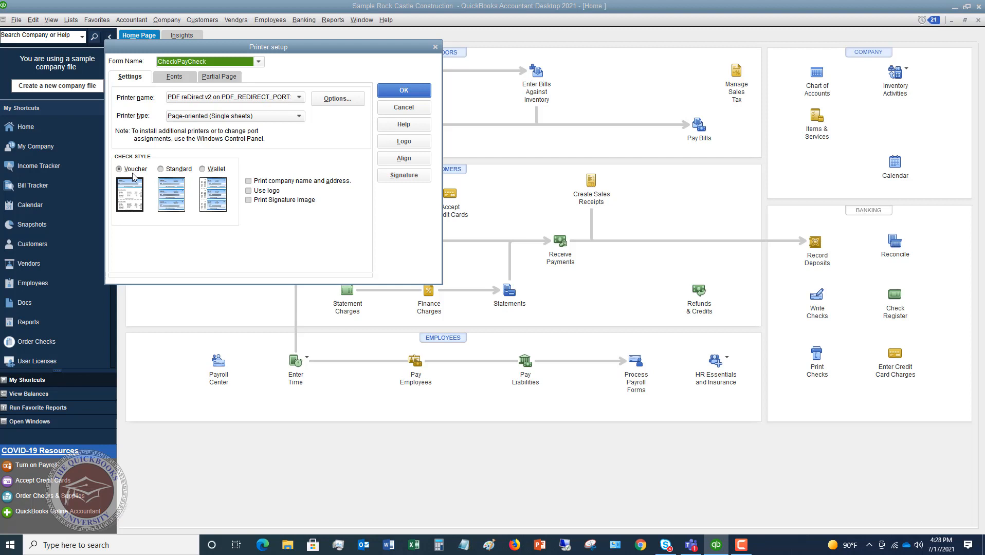
{"action": "mouse_move", "coordinate": [155, 162]}
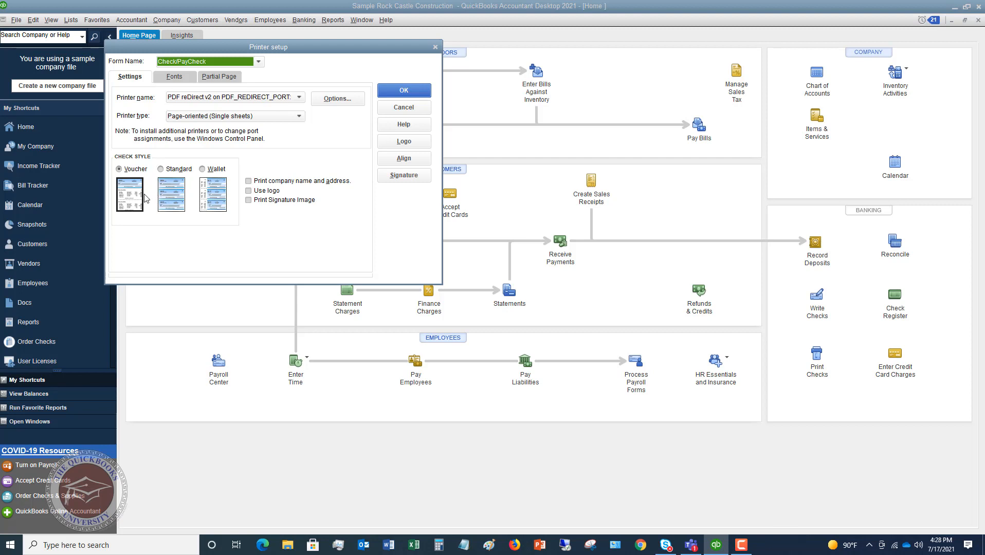
{"action": "mouse_move", "coordinate": [147, 216]}
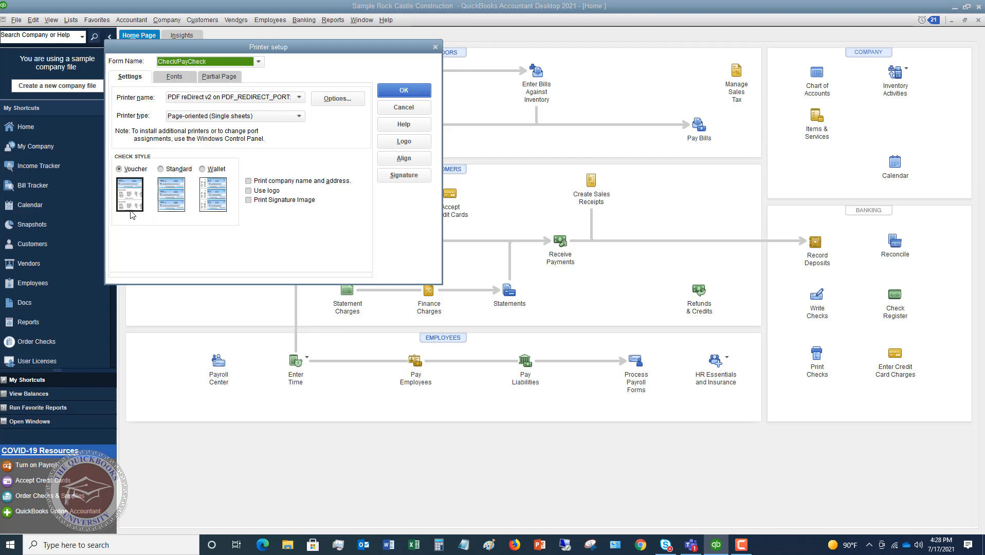
{"action": "mouse_move", "coordinate": [130, 185]}
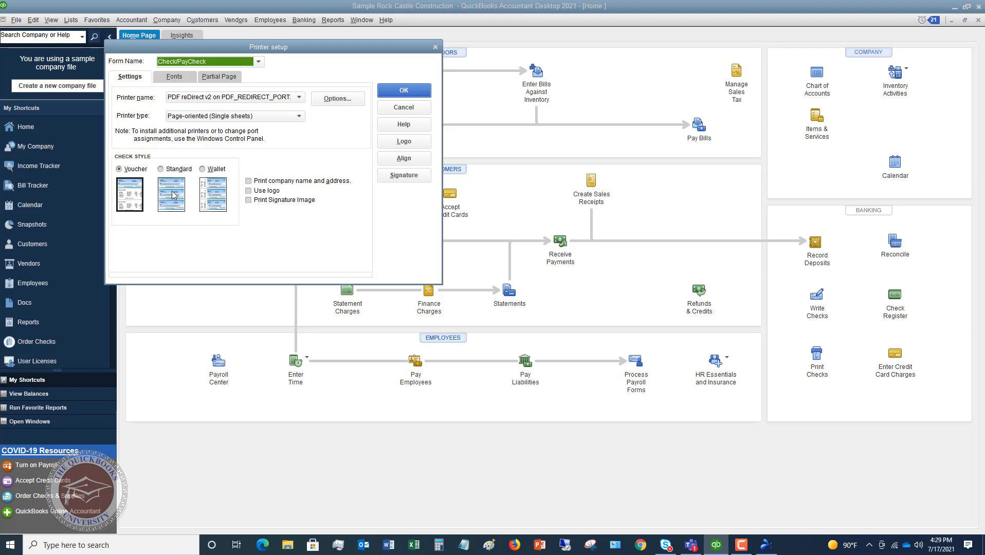
{"action": "mouse_move", "coordinate": [171, 200]}
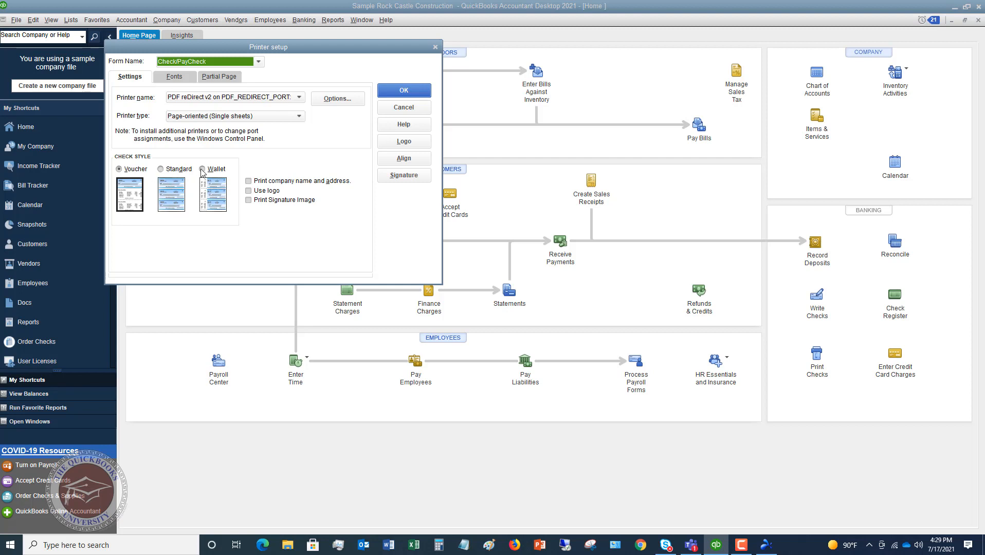
Try the Wallet check style, dismiss its warning and return to Voucher style.
{"action": "left_click", "coordinate": [203, 170]}
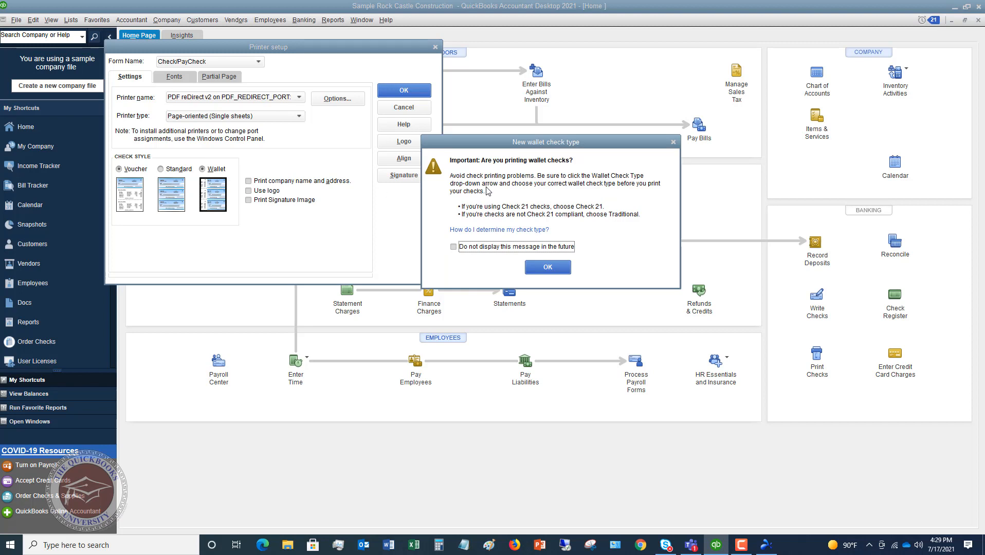
{"action": "mouse_move", "coordinate": [502, 192]}
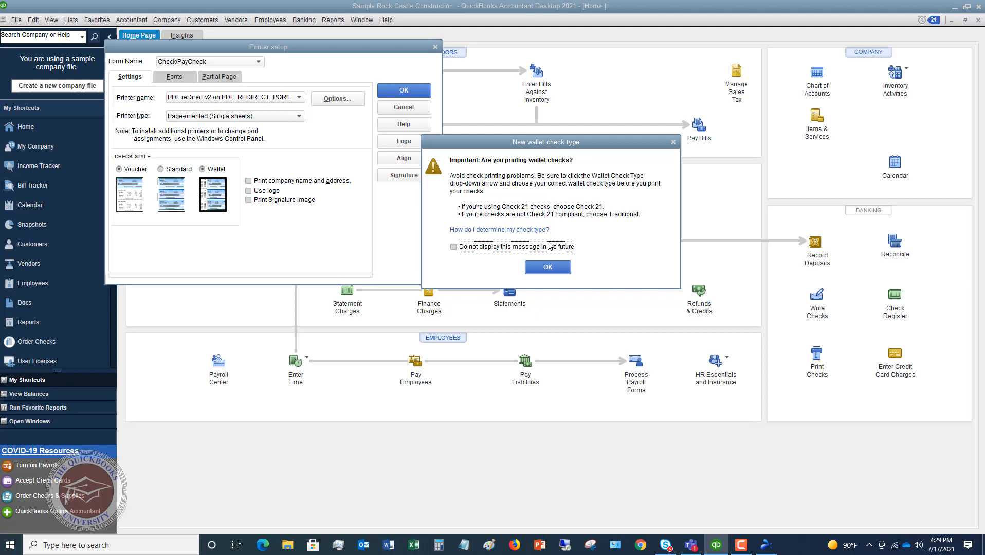
{"action": "left_click", "coordinate": [546, 266]}
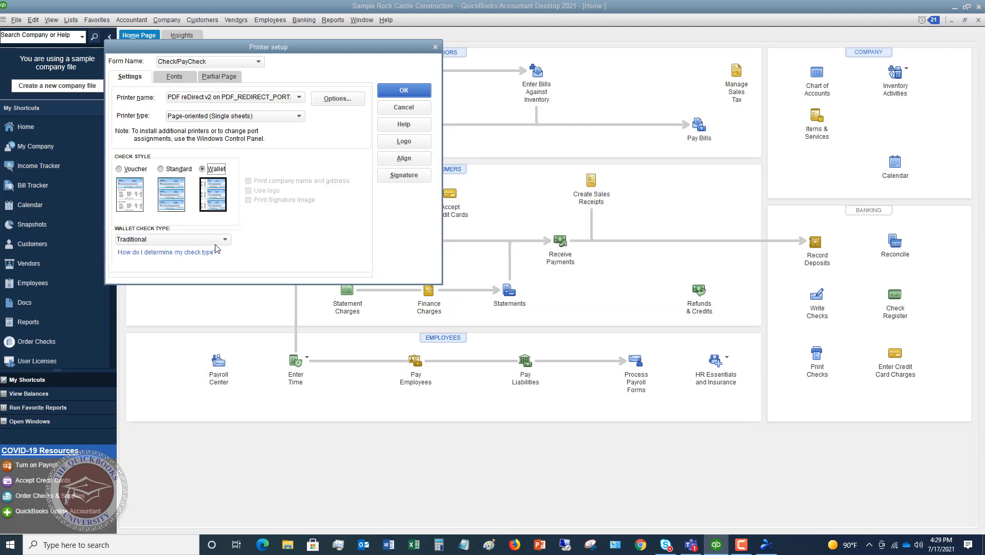
{"action": "left_click", "coordinate": [225, 240]}
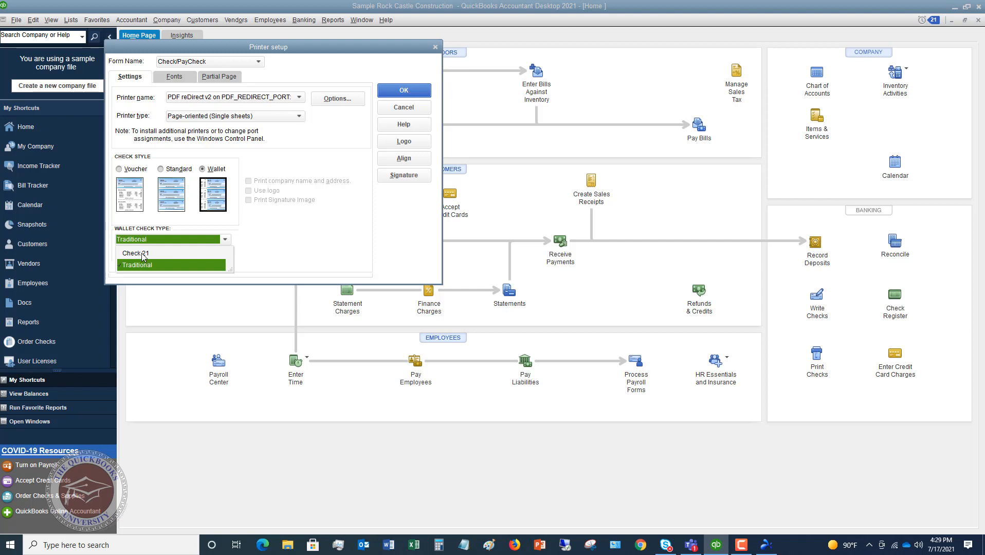
{"action": "mouse_move", "coordinate": [282, 234]}
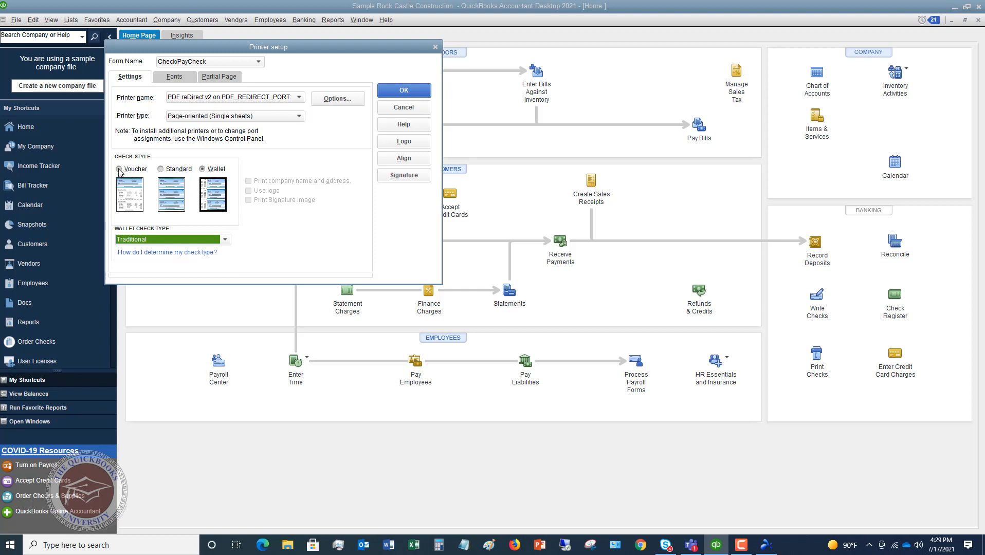
{"action": "left_click", "coordinate": [120, 168]}
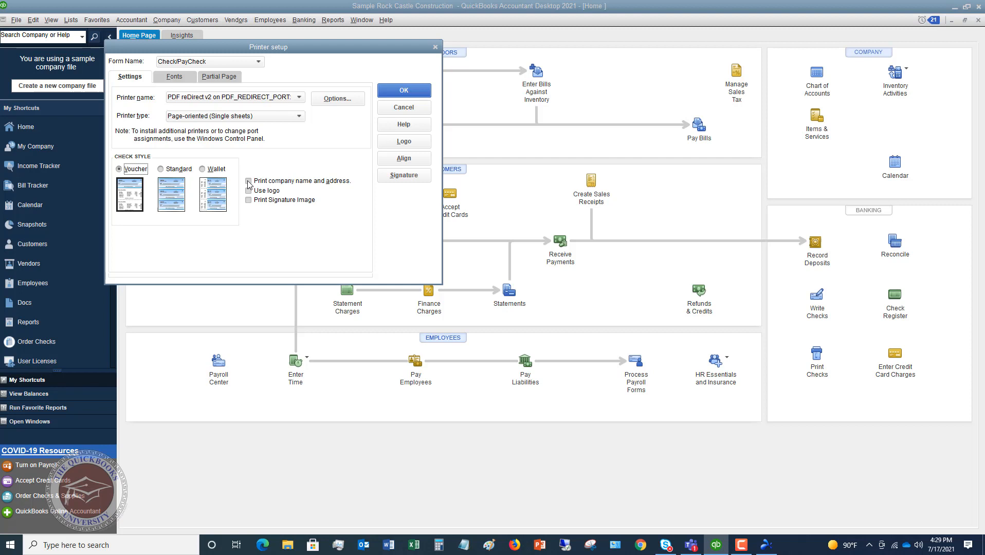
Leave company name/address, logo and signature image all turned off for printed checks.
{"action": "left_click", "coordinate": [248, 181]}
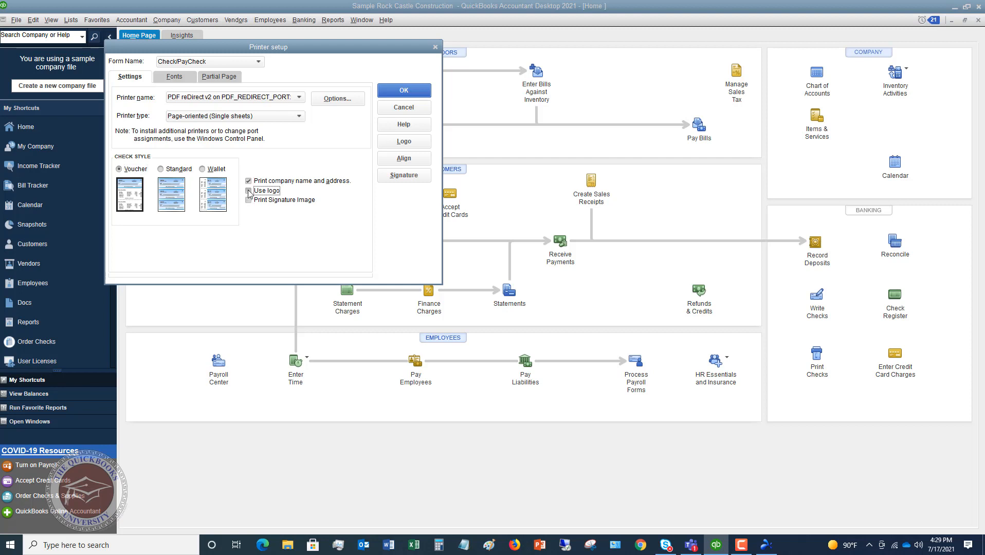
{"action": "left_click", "coordinate": [404, 141]}
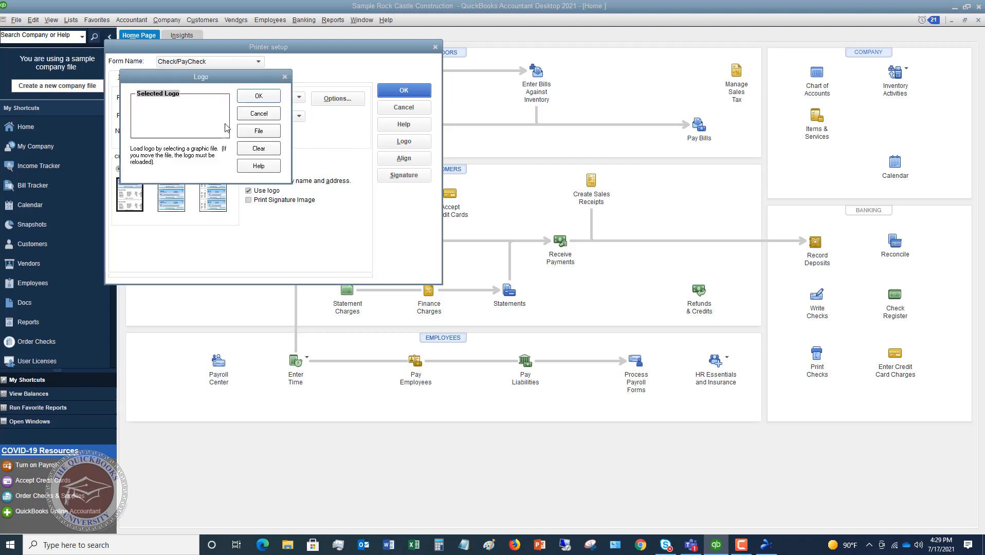
{"action": "left_click", "coordinate": [257, 113]}
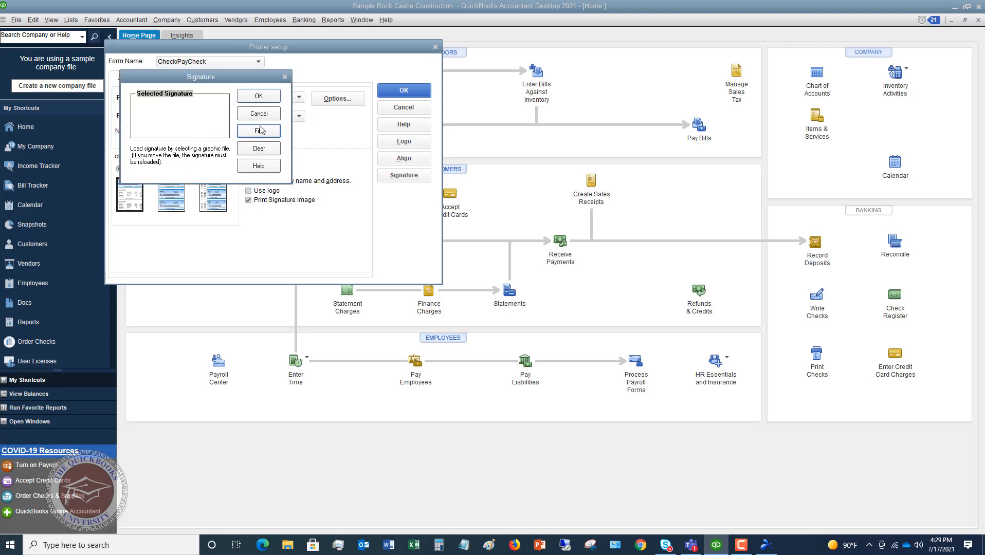
{"action": "left_click", "coordinate": [257, 113]}
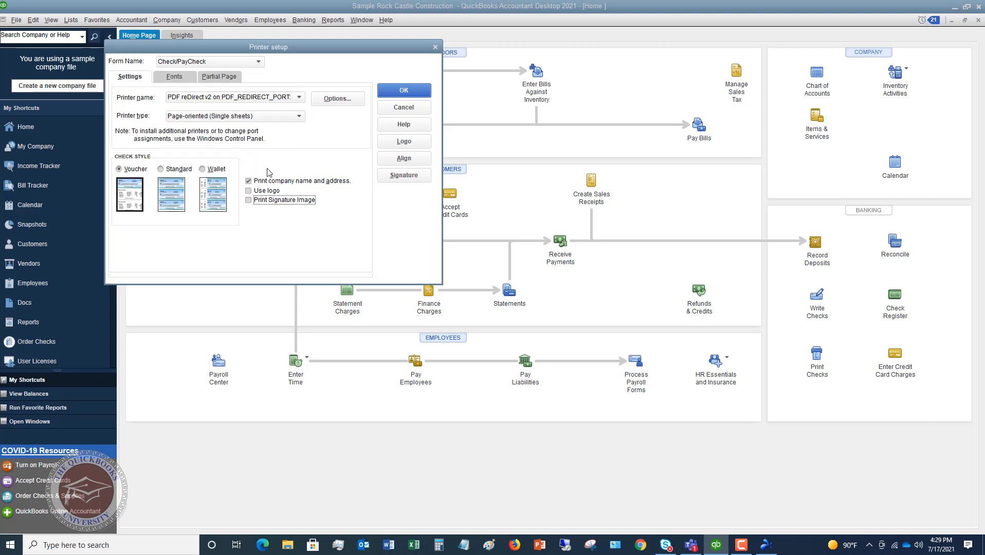
{"action": "left_click", "coordinate": [248, 181]}
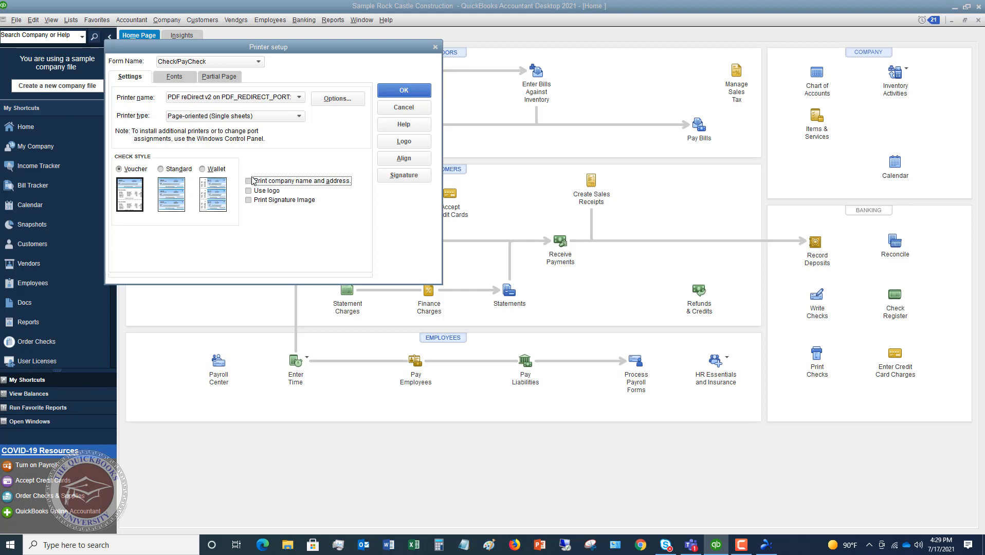
{"action": "mouse_move", "coordinate": [260, 208]}
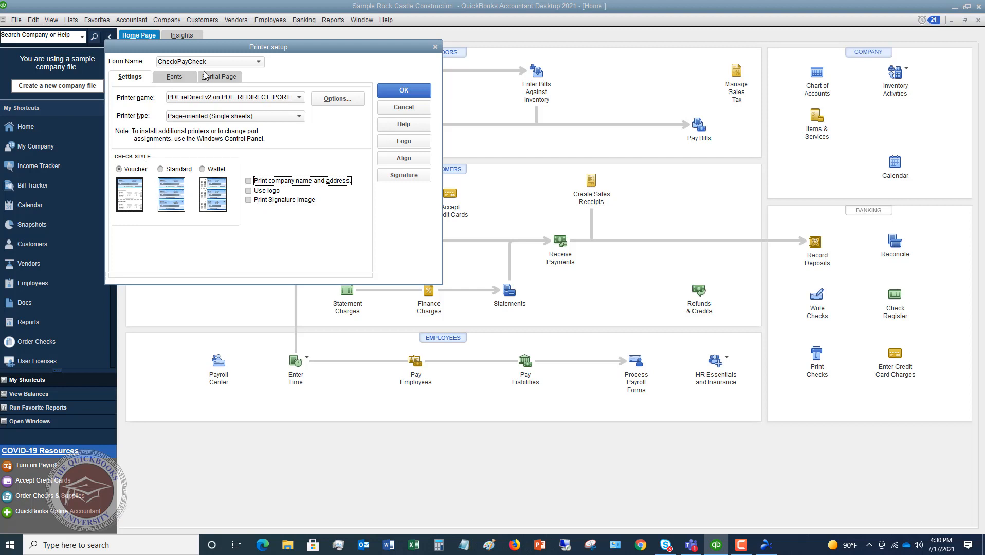
{"action": "left_click", "coordinate": [174, 76]}
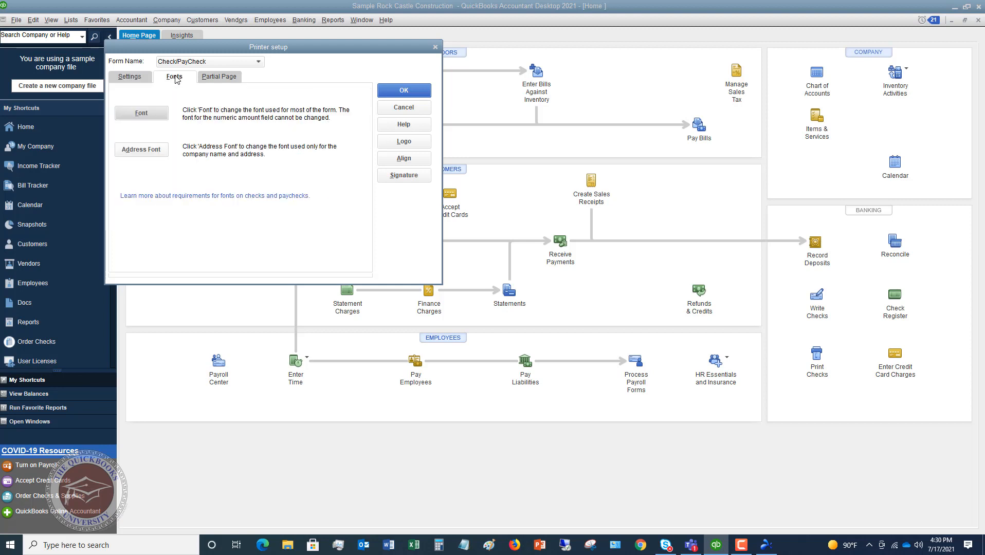
{"action": "left_click", "coordinate": [141, 112]}
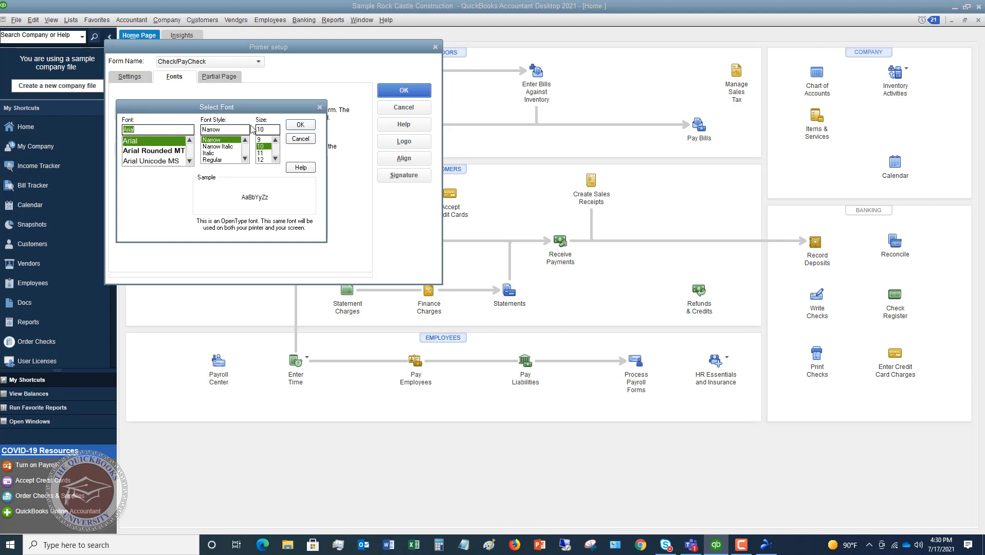
{"action": "left_click", "coordinate": [300, 125]}
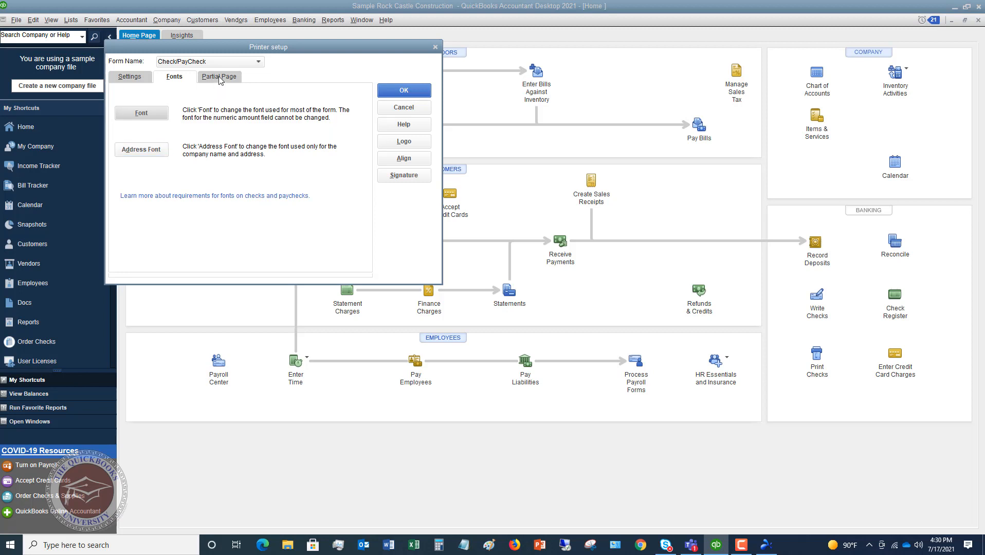
Review the Portrait partial-page style and return to the voucher check style settings.
{"action": "left_click", "coordinate": [219, 77]}
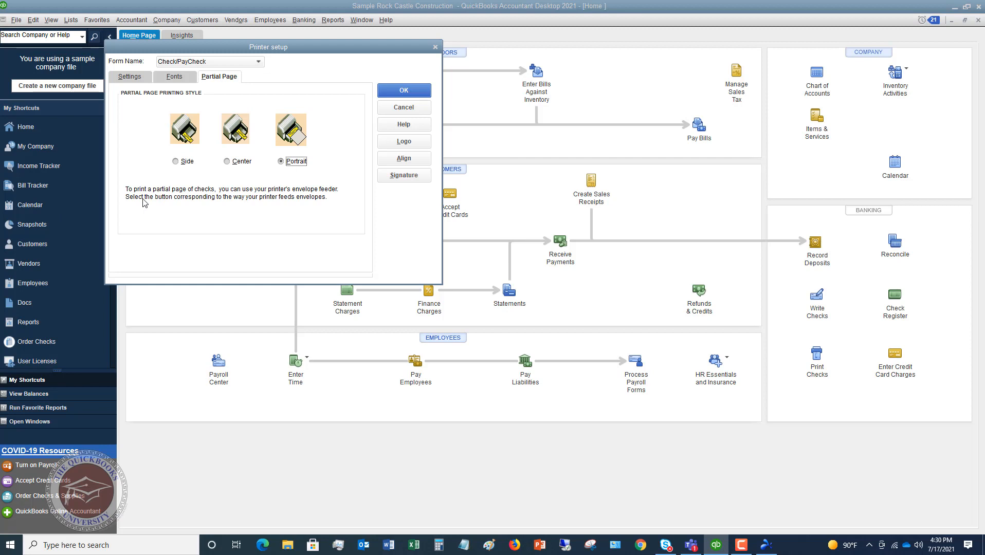
{"action": "mouse_move", "coordinate": [180, 201]}
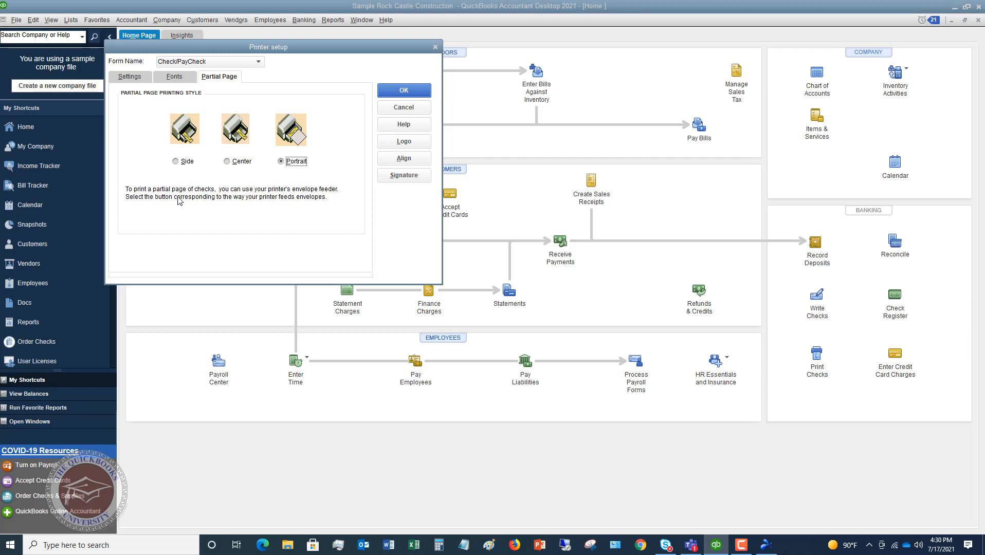
{"action": "left_click", "coordinate": [130, 76]}
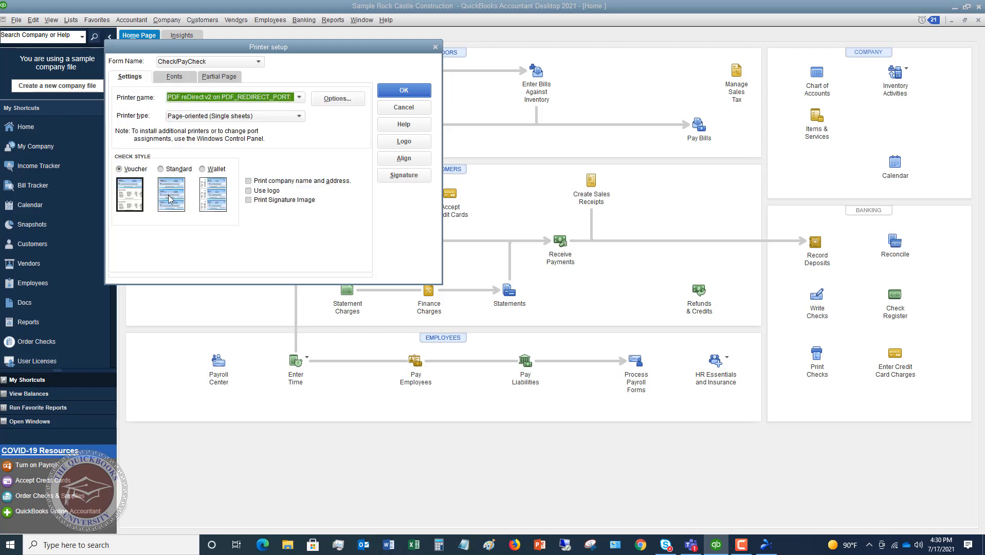
{"action": "left_click", "coordinate": [219, 76]}
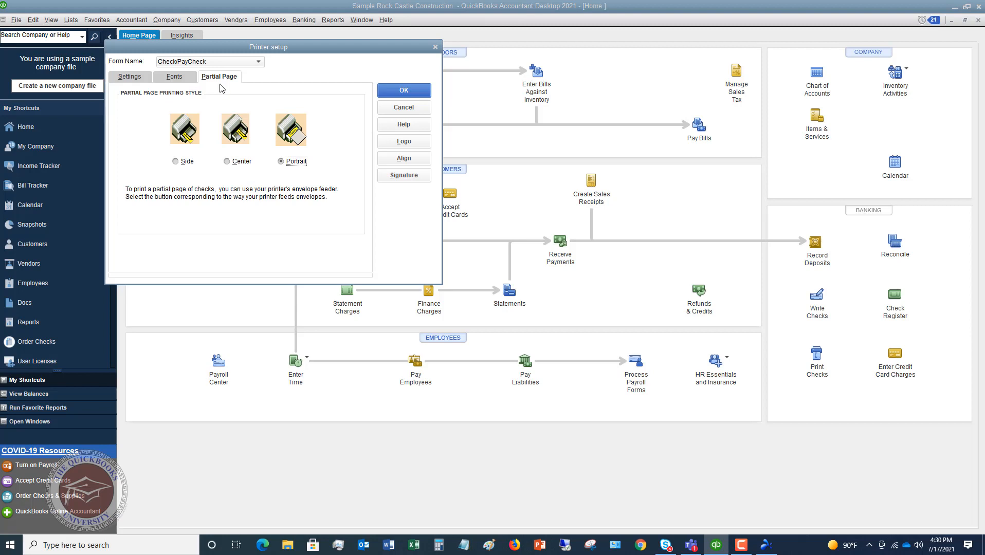
{"action": "mouse_move", "coordinate": [182, 177]}
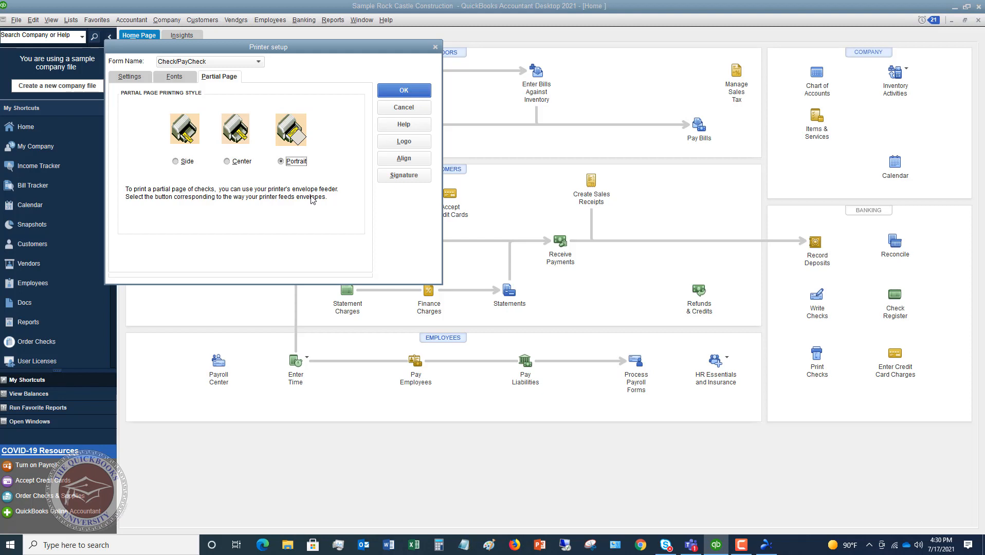
{"action": "mouse_move", "coordinate": [309, 193]}
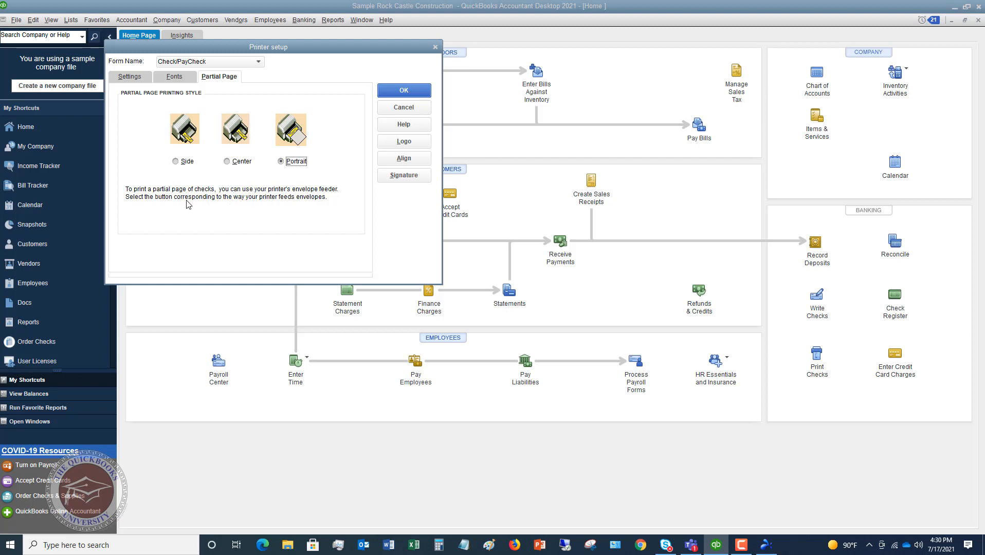
{"action": "mouse_move", "coordinate": [245, 206]}
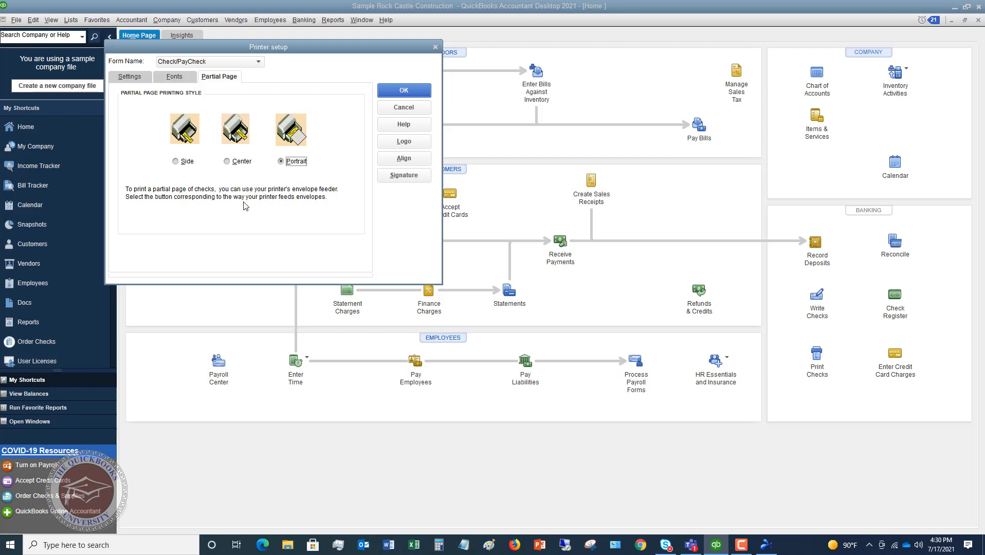
{"action": "left_click", "coordinate": [129, 76]}
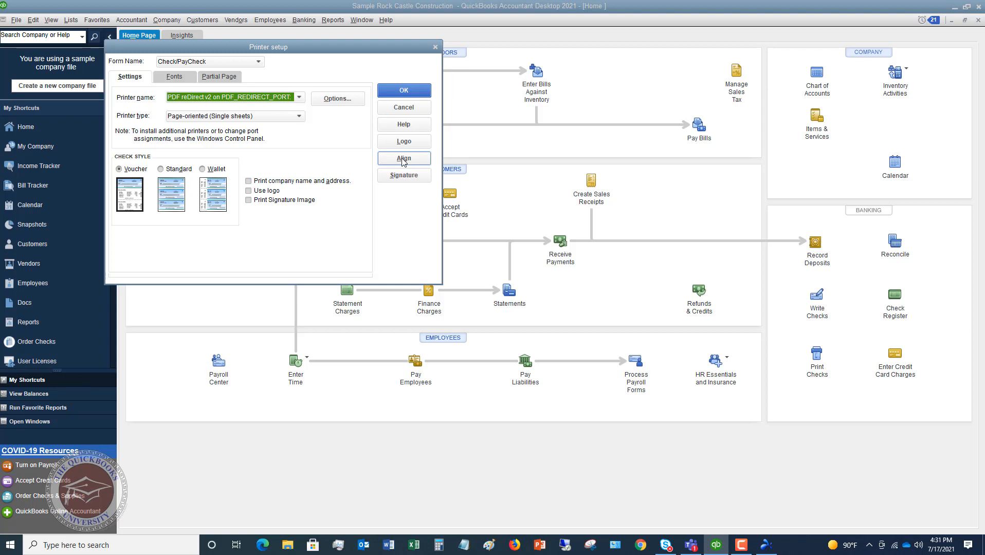
{"action": "left_click", "coordinate": [403, 158]}
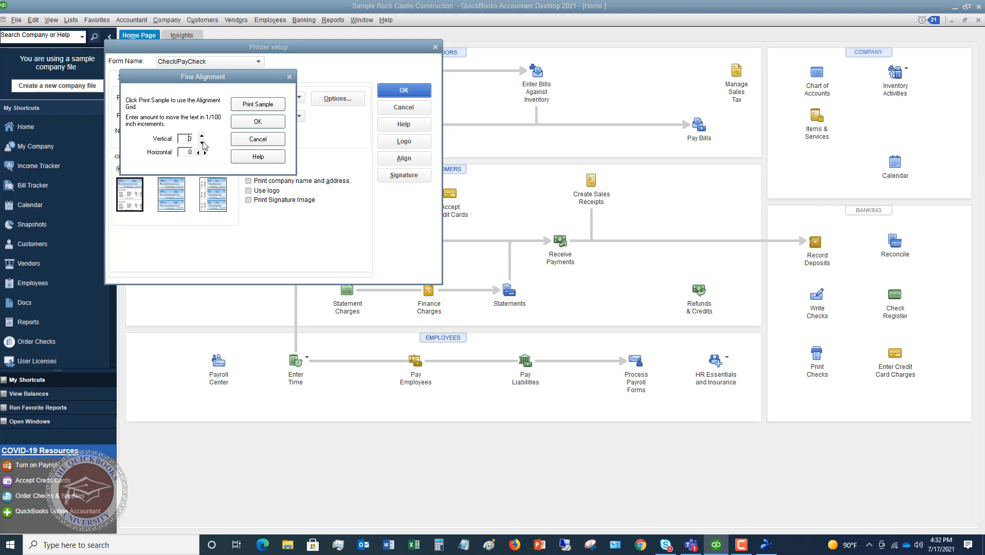
{"action": "left_click", "coordinate": [202, 142]}
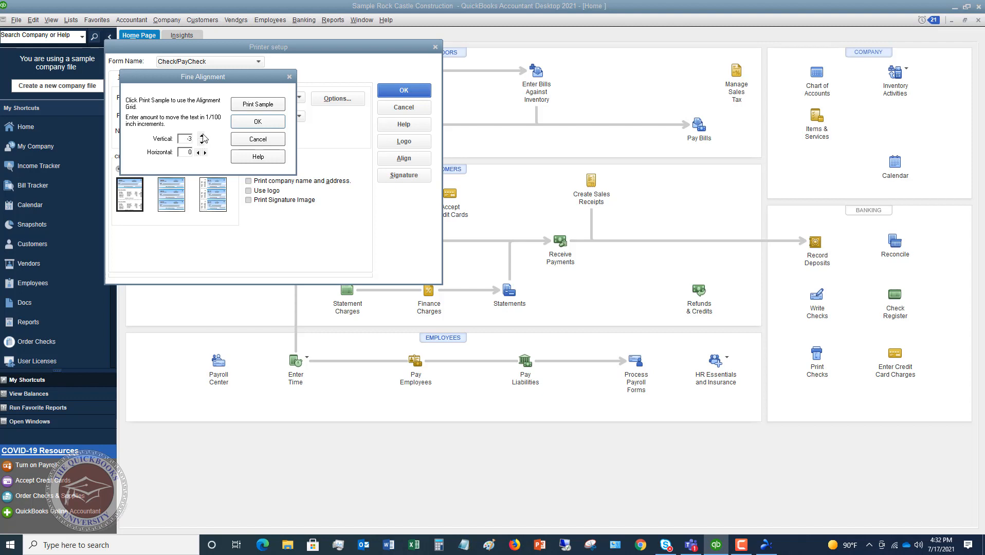
{"action": "left_click", "coordinate": [203, 136]}
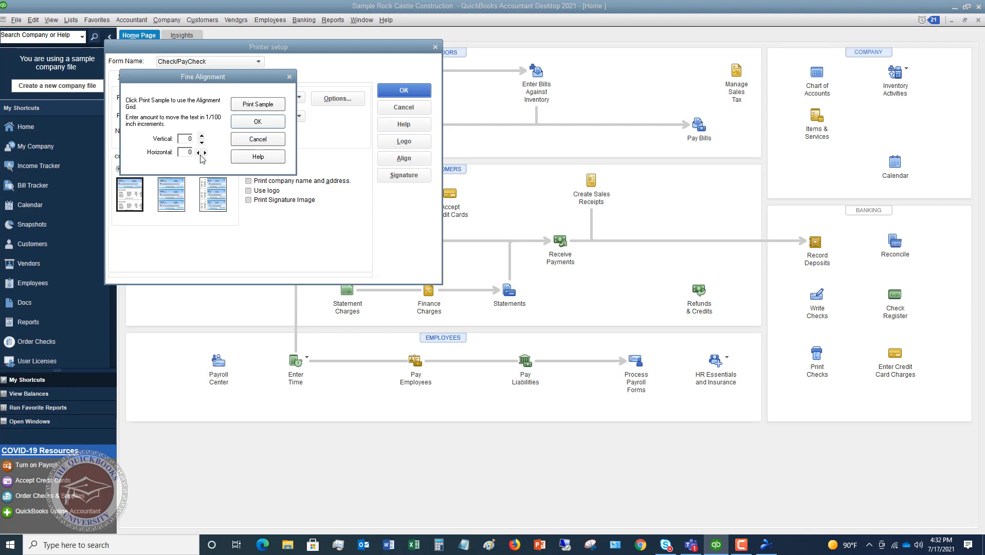
{"action": "left_click", "coordinate": [202, 150]}
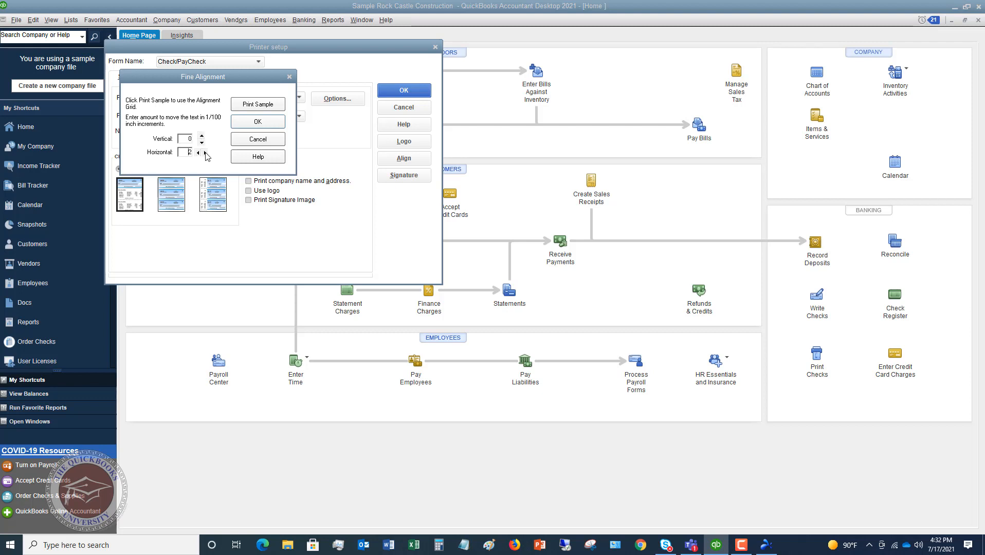
{"action": "left_click", "coordinate": [203, 150]}
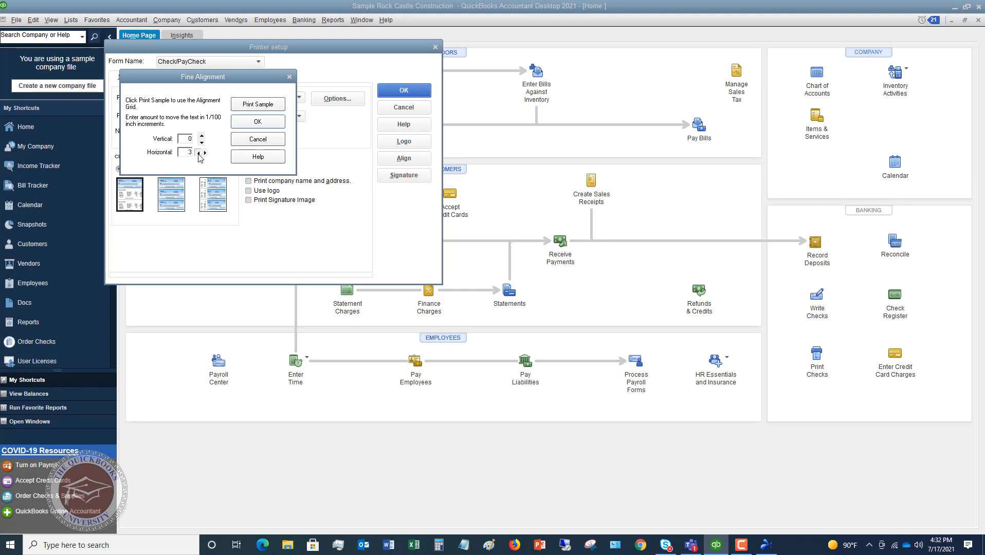
{"action": "left_click", "coordinate": [201, 155]}
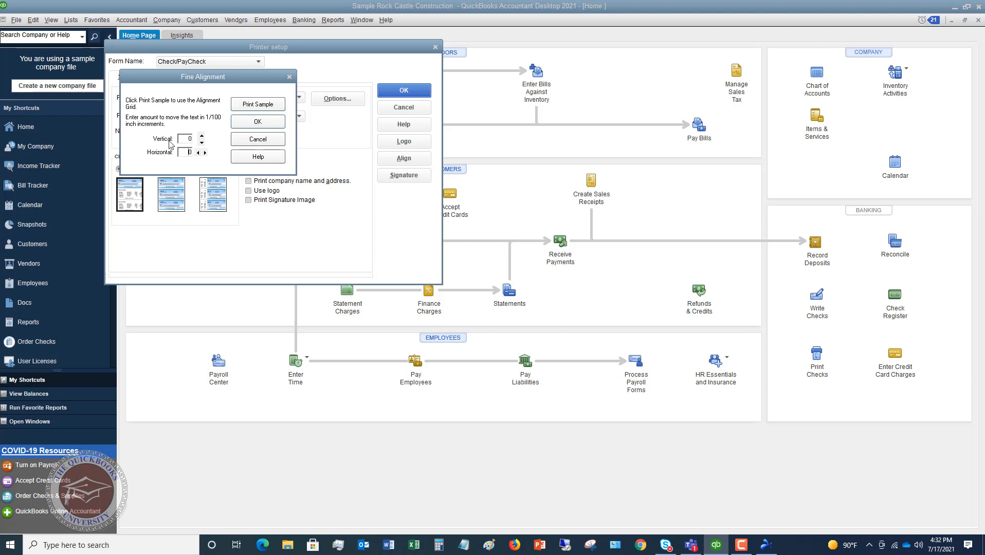
{"action": "mouse_move", "coordinate": [203, 147]}
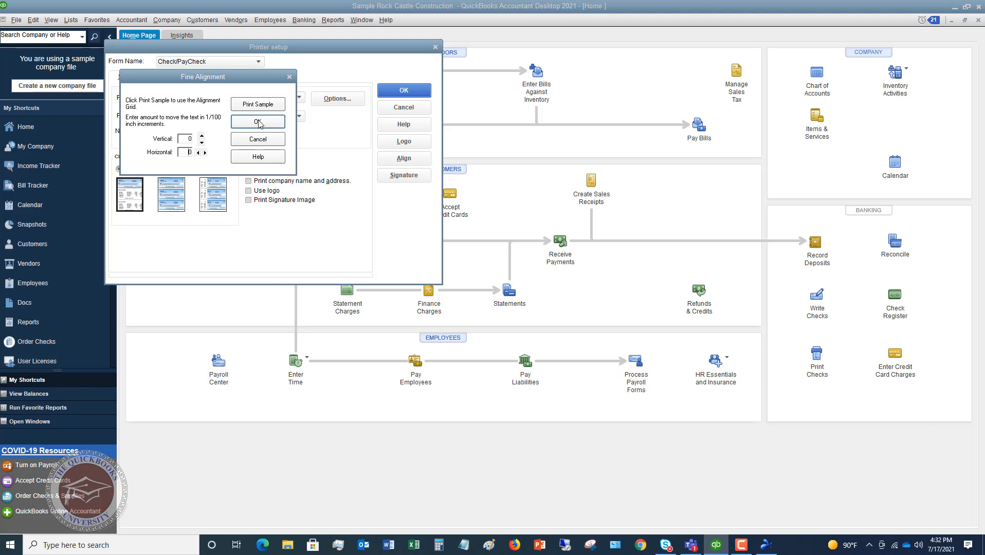
{"action": "left_click", "coordinate": [257, 121]}
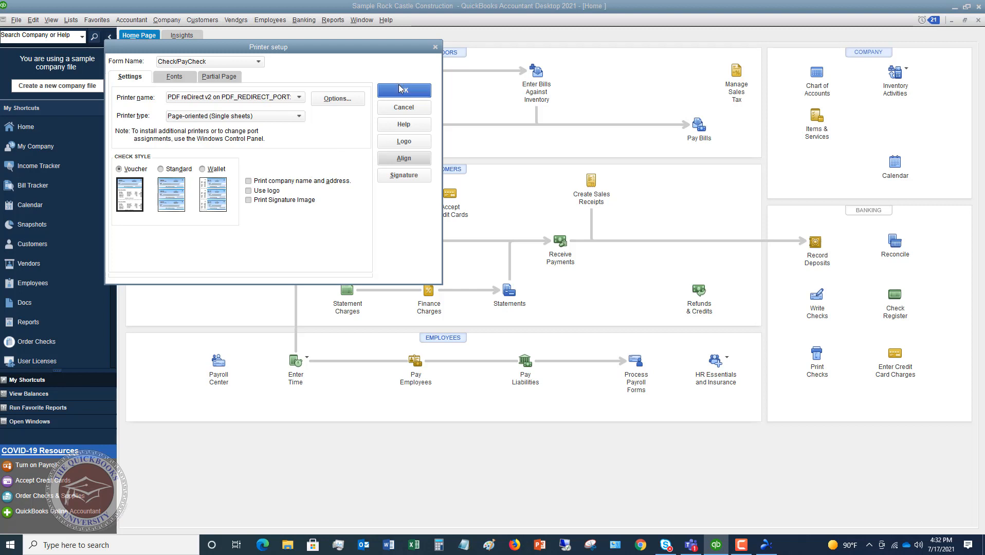
Save and close the check printer setup with OK.
{"action": "left_click", "coordinate": [403, 90]}
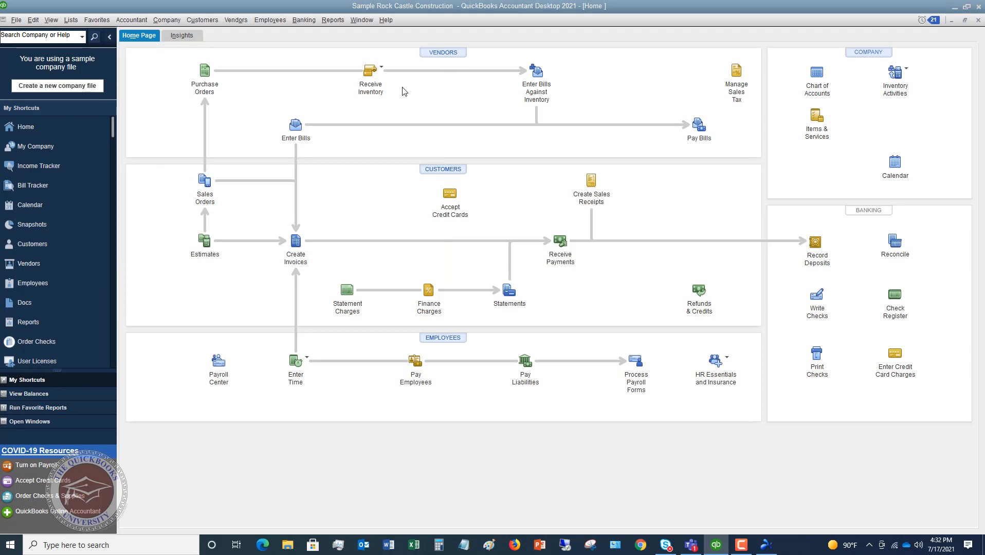
{"action": "mouse_move", "coordinate": [370, 60]}
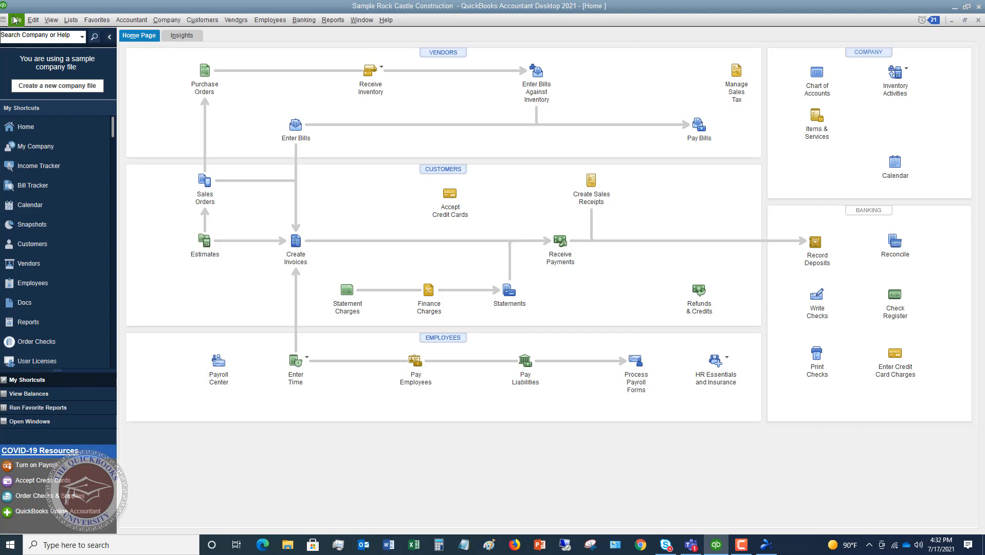
Bring up Select Checks to Print and select all 12 queued checks ($4,717.00), starting at 10080.
{"action": "left_click", "coordinate": [15, 20]}
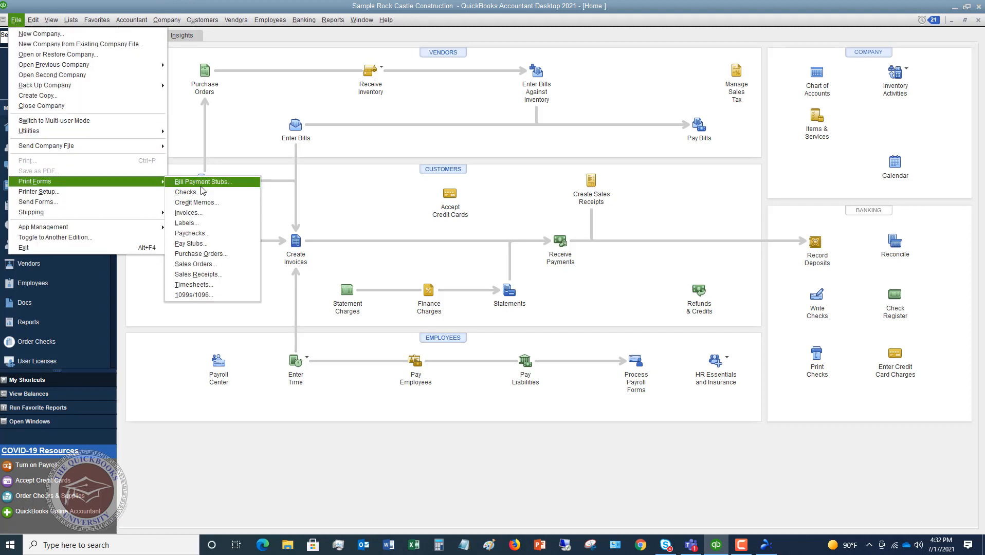
{"action": "left_click", "coordinate": [187, 191]}
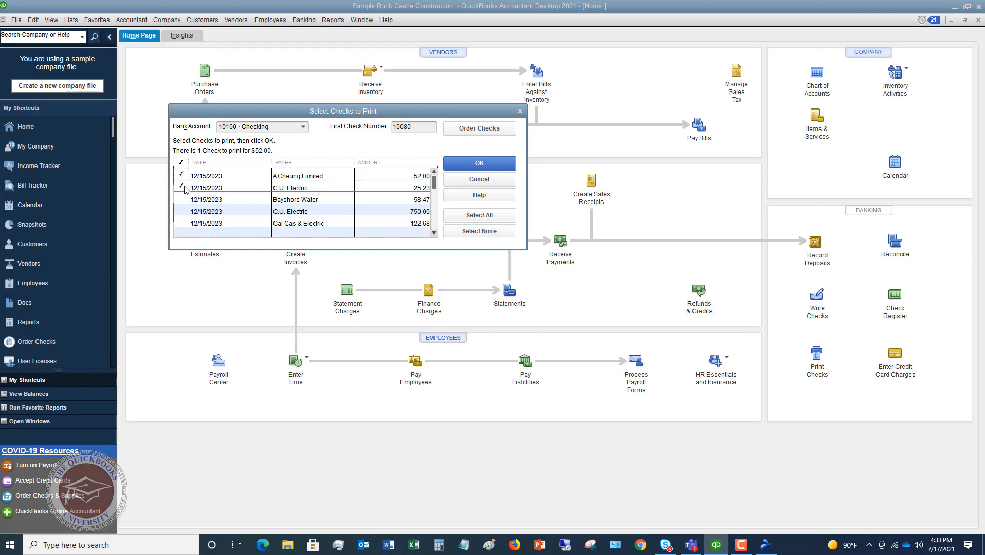
{"action": "left_click", "coordinate": [480, 215]}
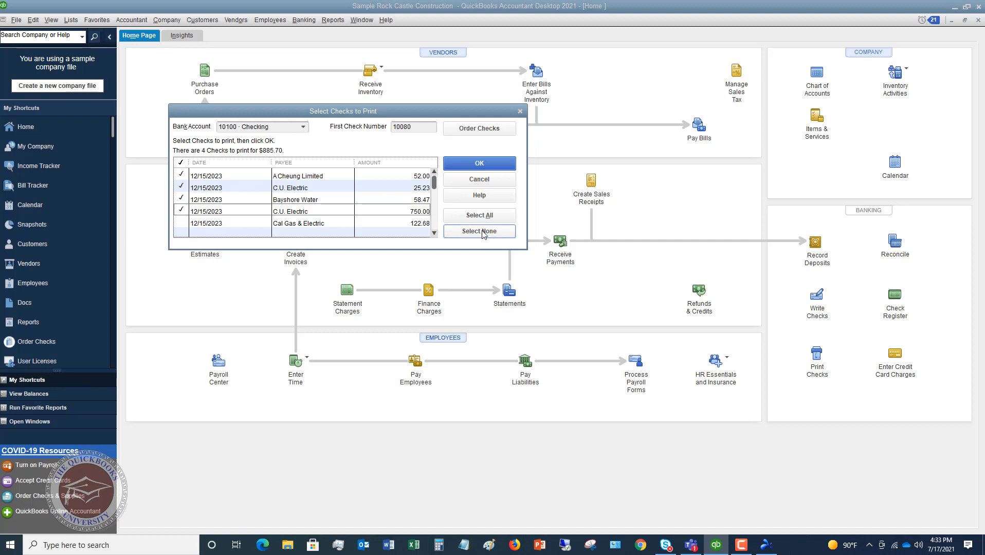
{"action": "left_click", "coordinate": [480, 215]}
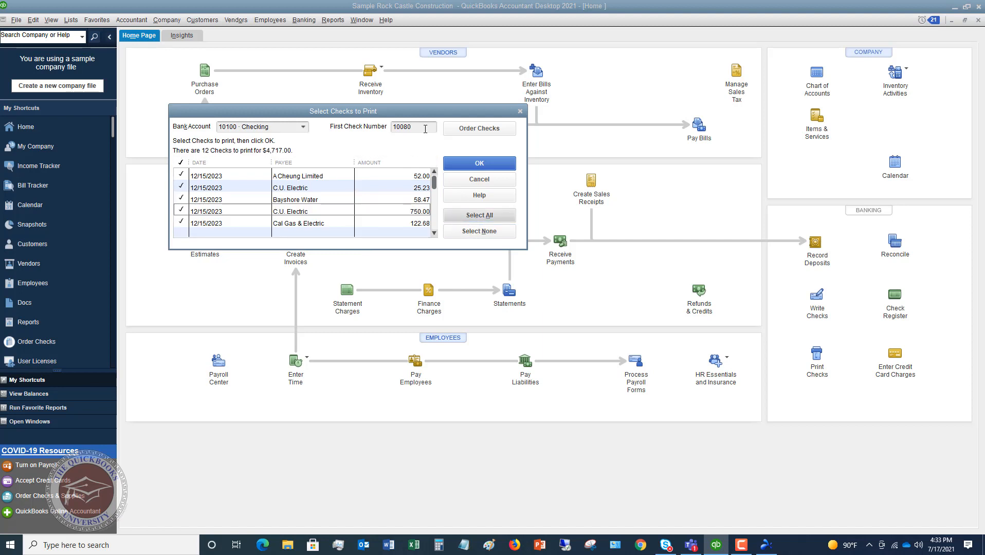
{"action": "left_click", "coordinate": [414, 126]}
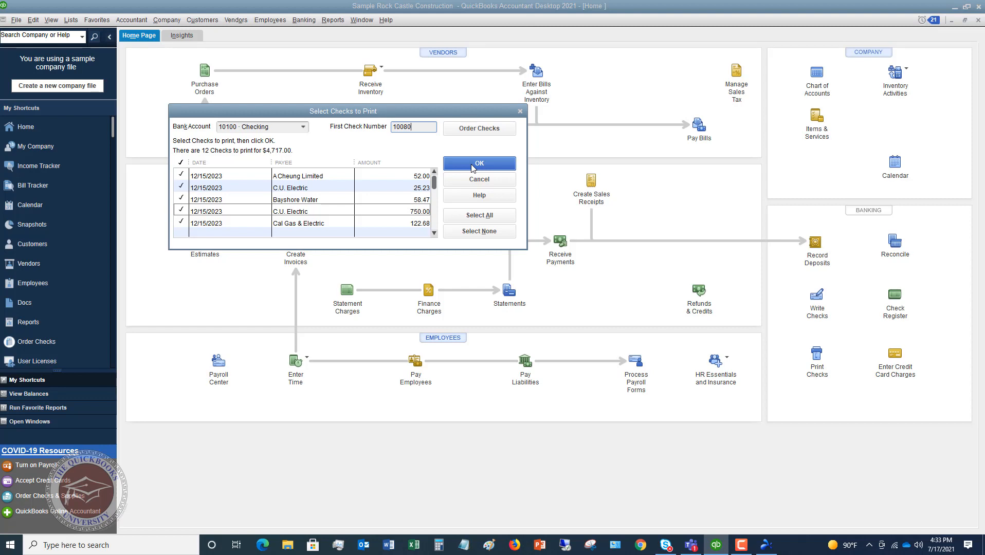
{"action": "mouse_move", "coordinate": [291, 224]}
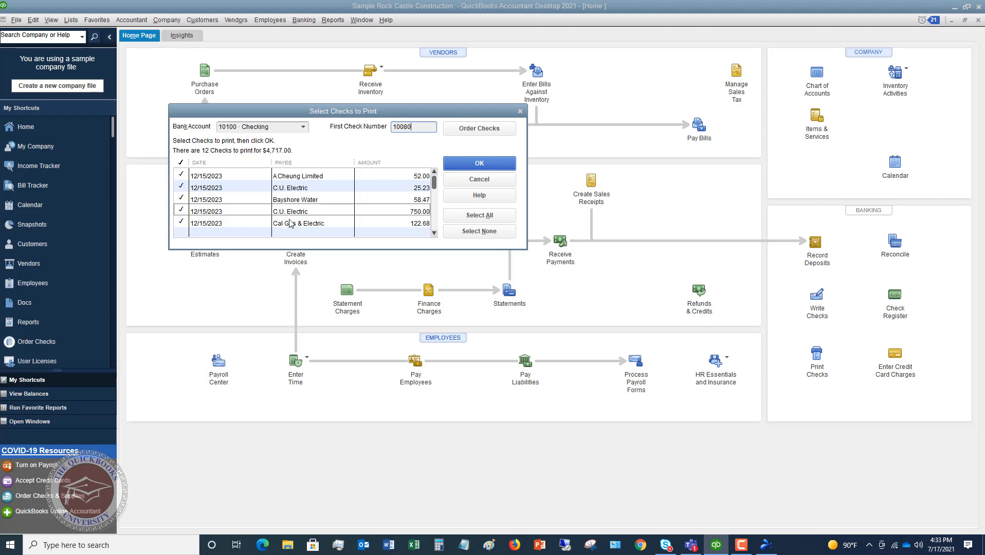